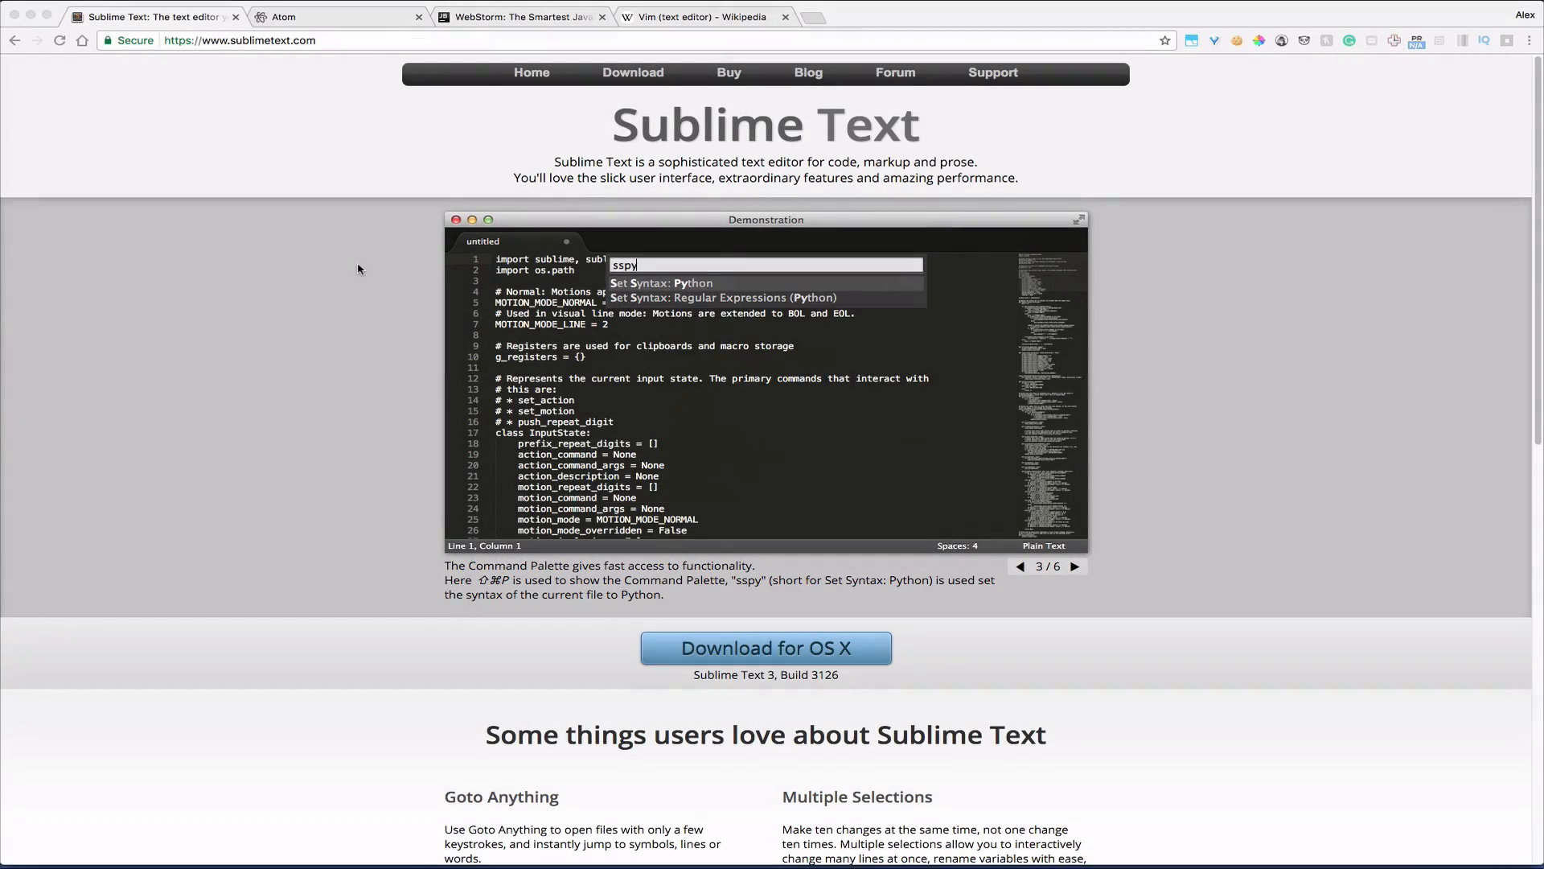
Watch the Sublime Text demo slides, then switch to the Vim (text editor) Wikipedia article.
left_click(662, 284)
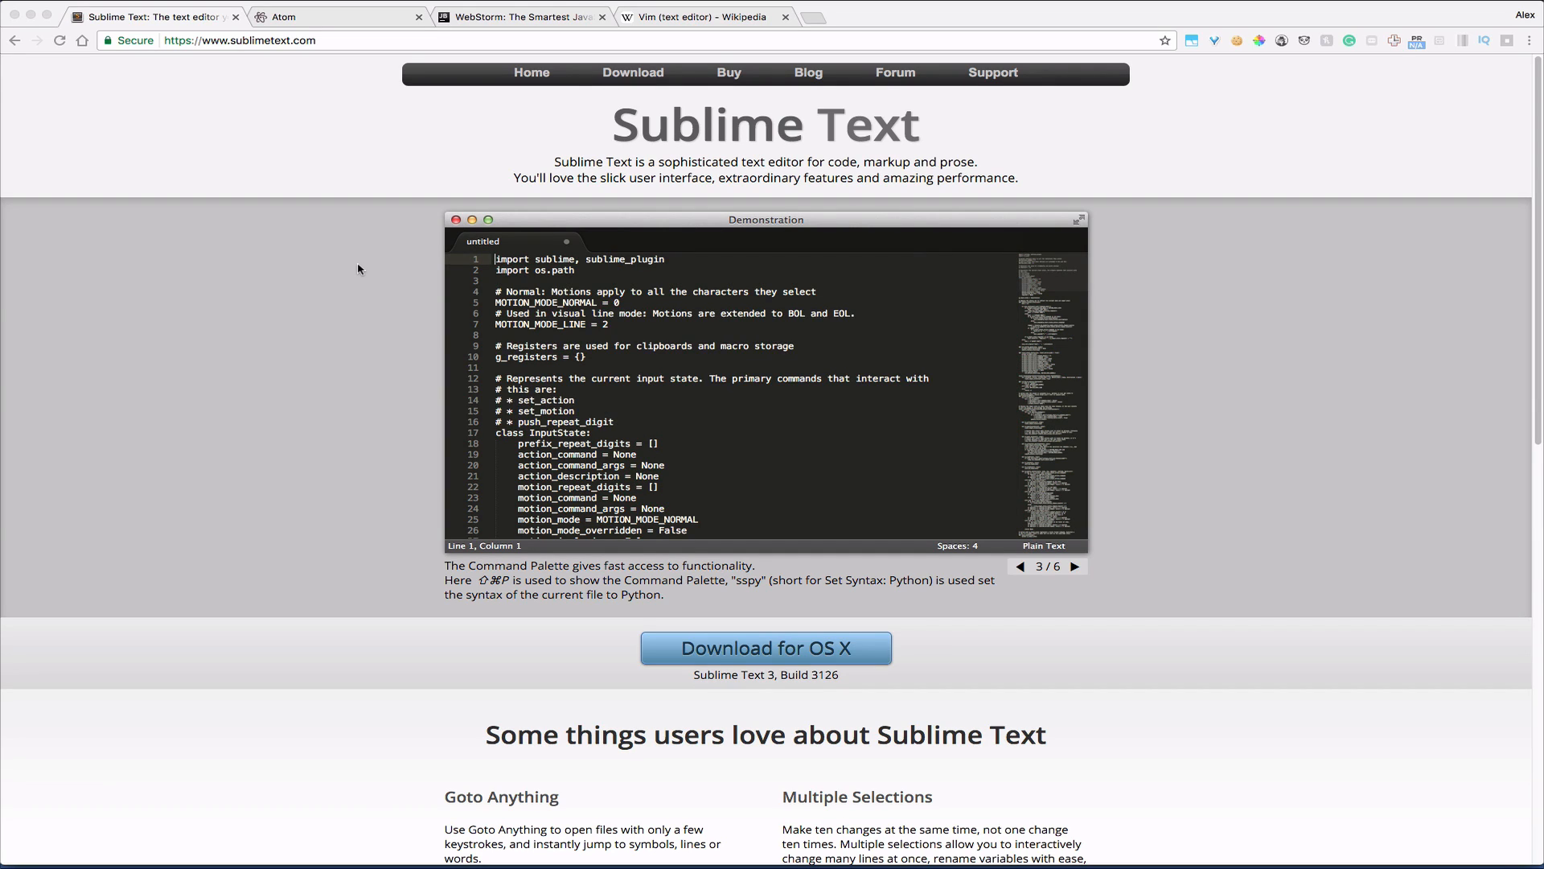
type("ssp")
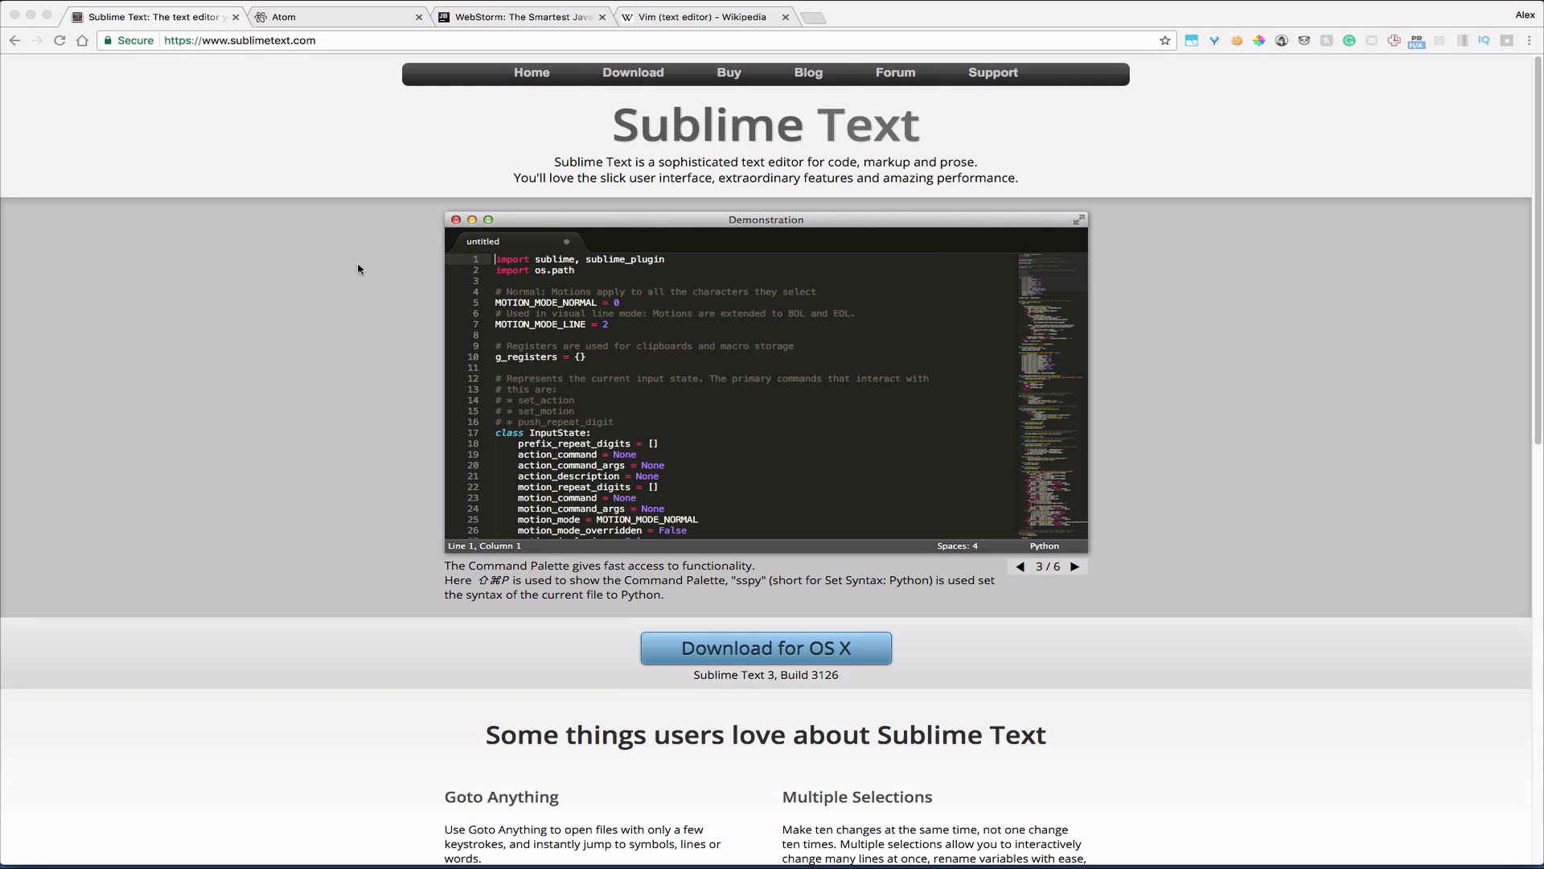
left_click(1076, 566)
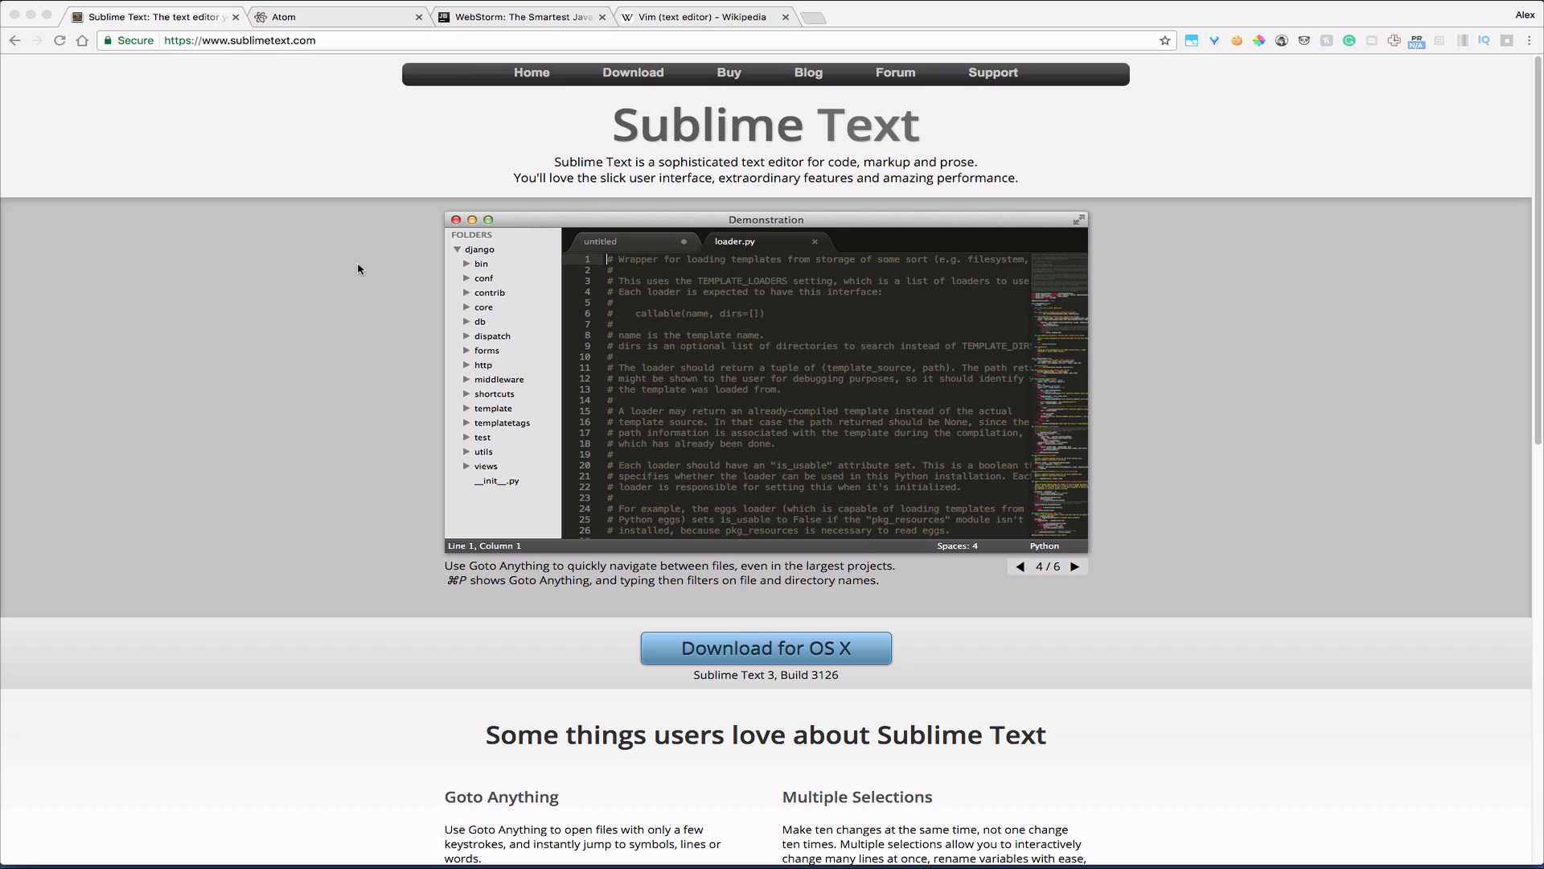
type("hu")
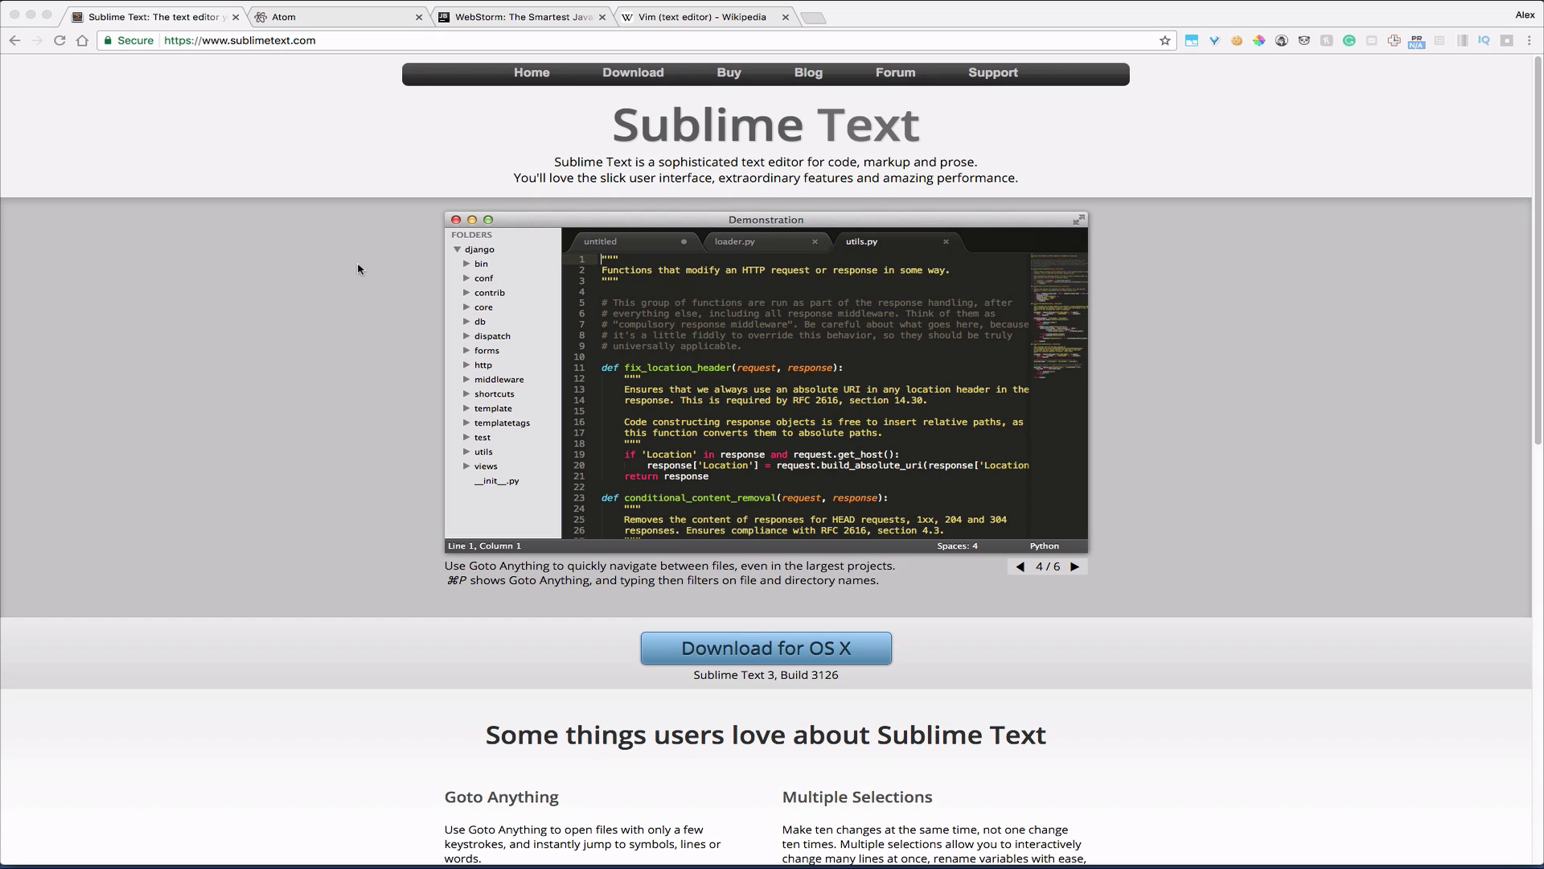
left_click(1076, 567)
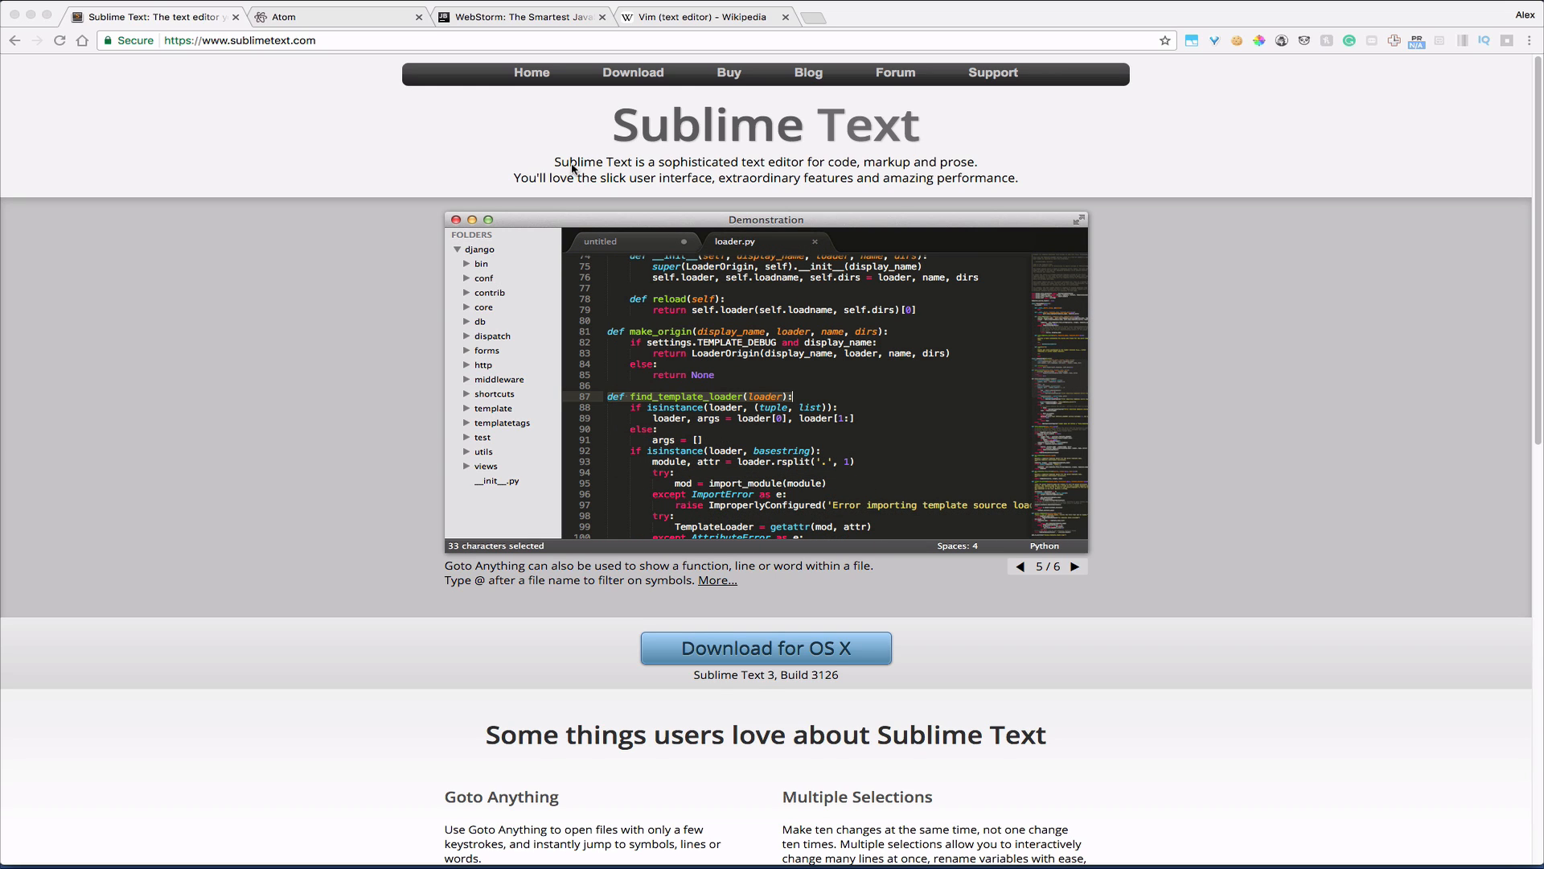
left_click(703, 17)
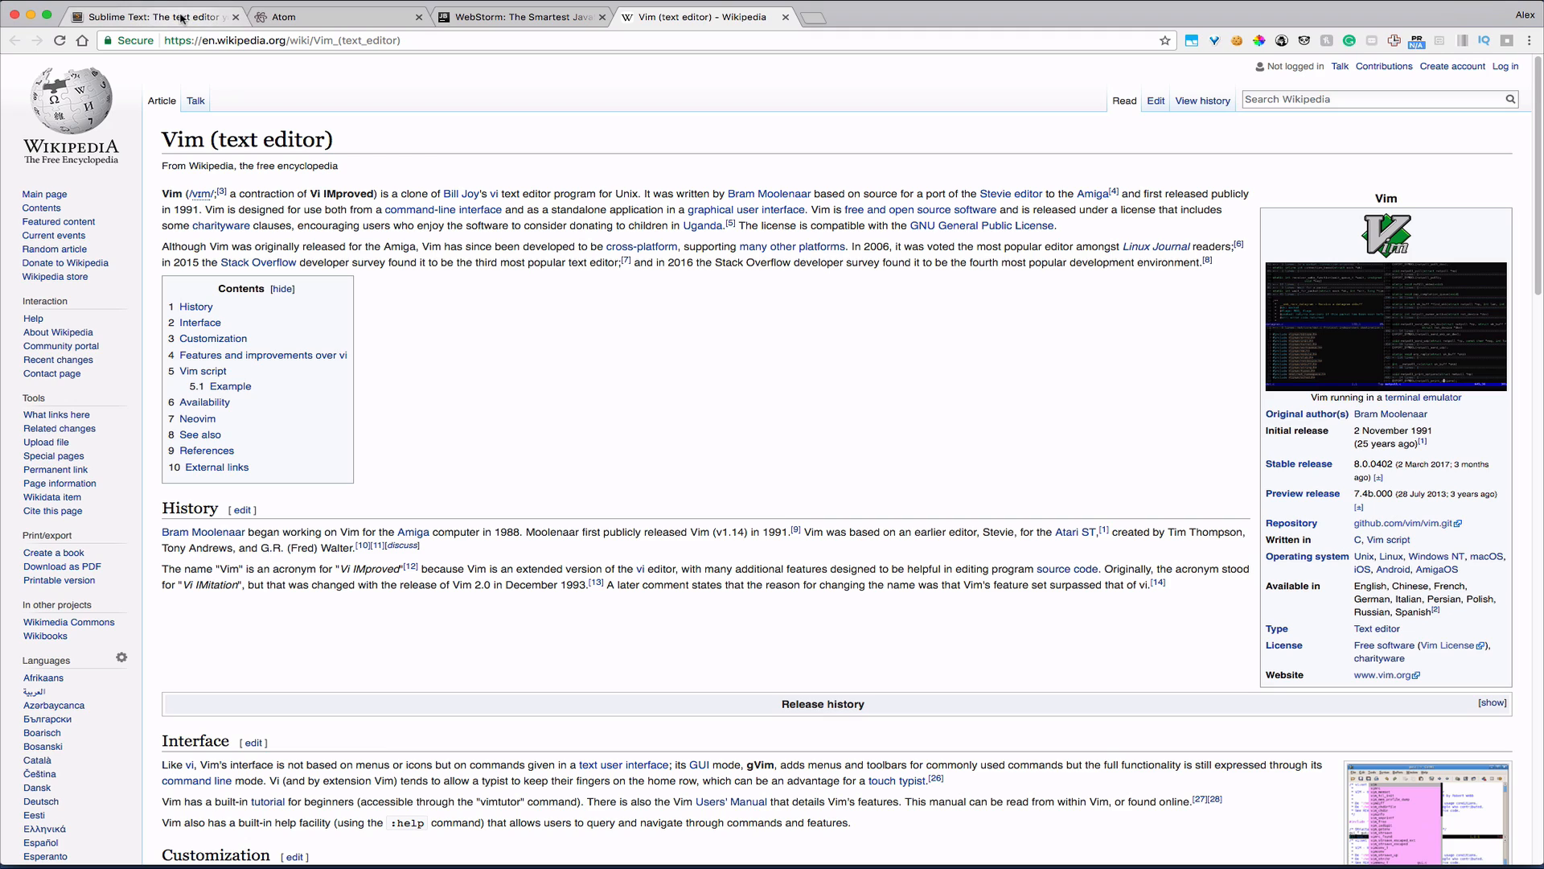
Browse the Sublime Text and Atom homepage tabs, heading toward WebStorm.
left_click(153, 16)
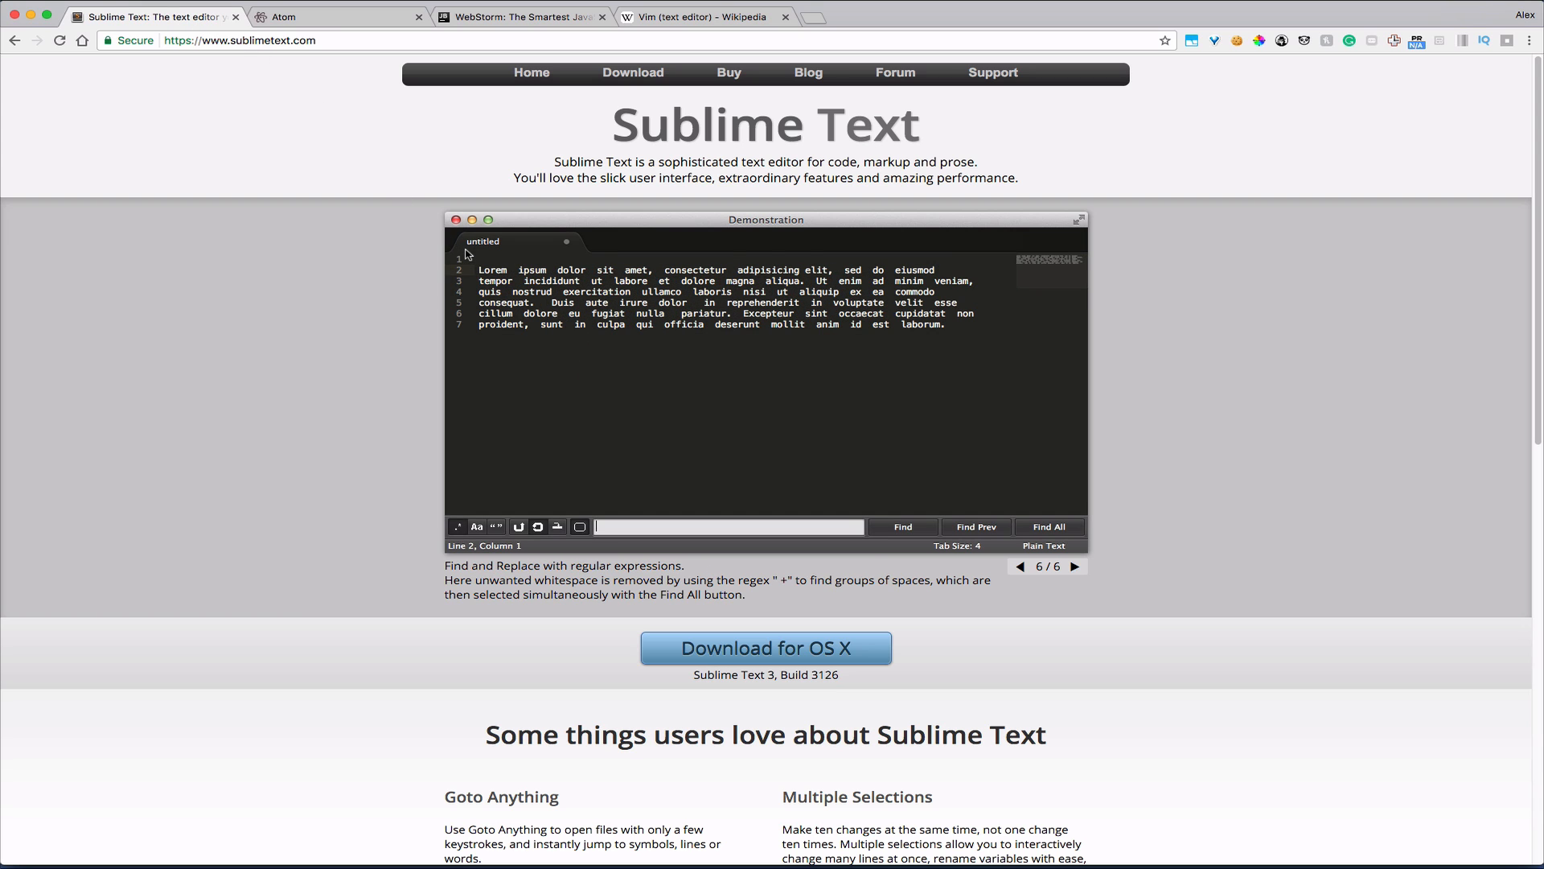
type("+")
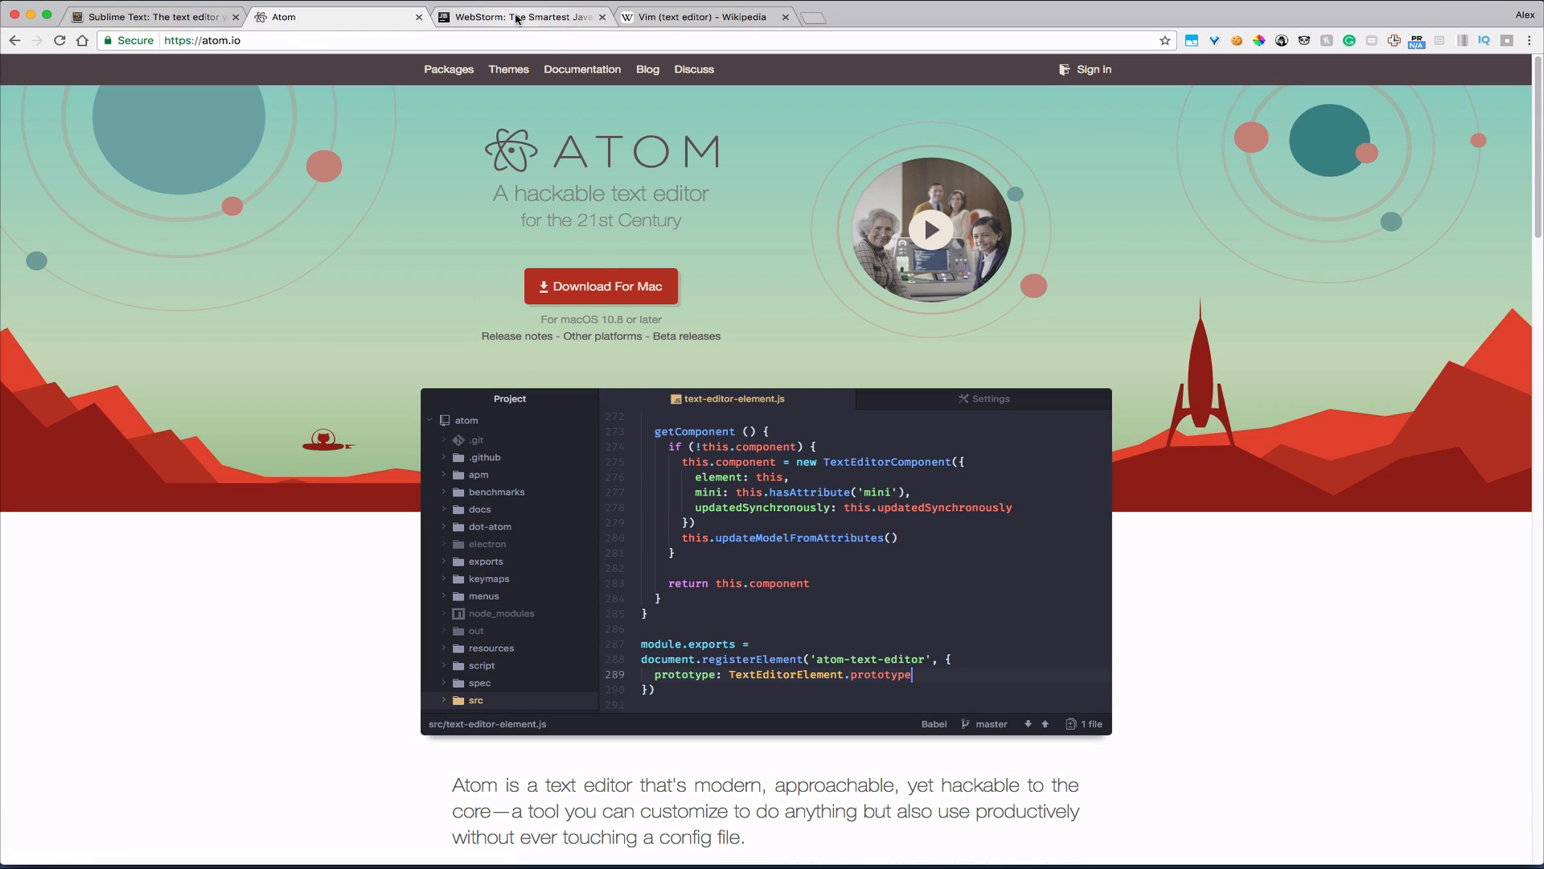
left_click(520, 17)
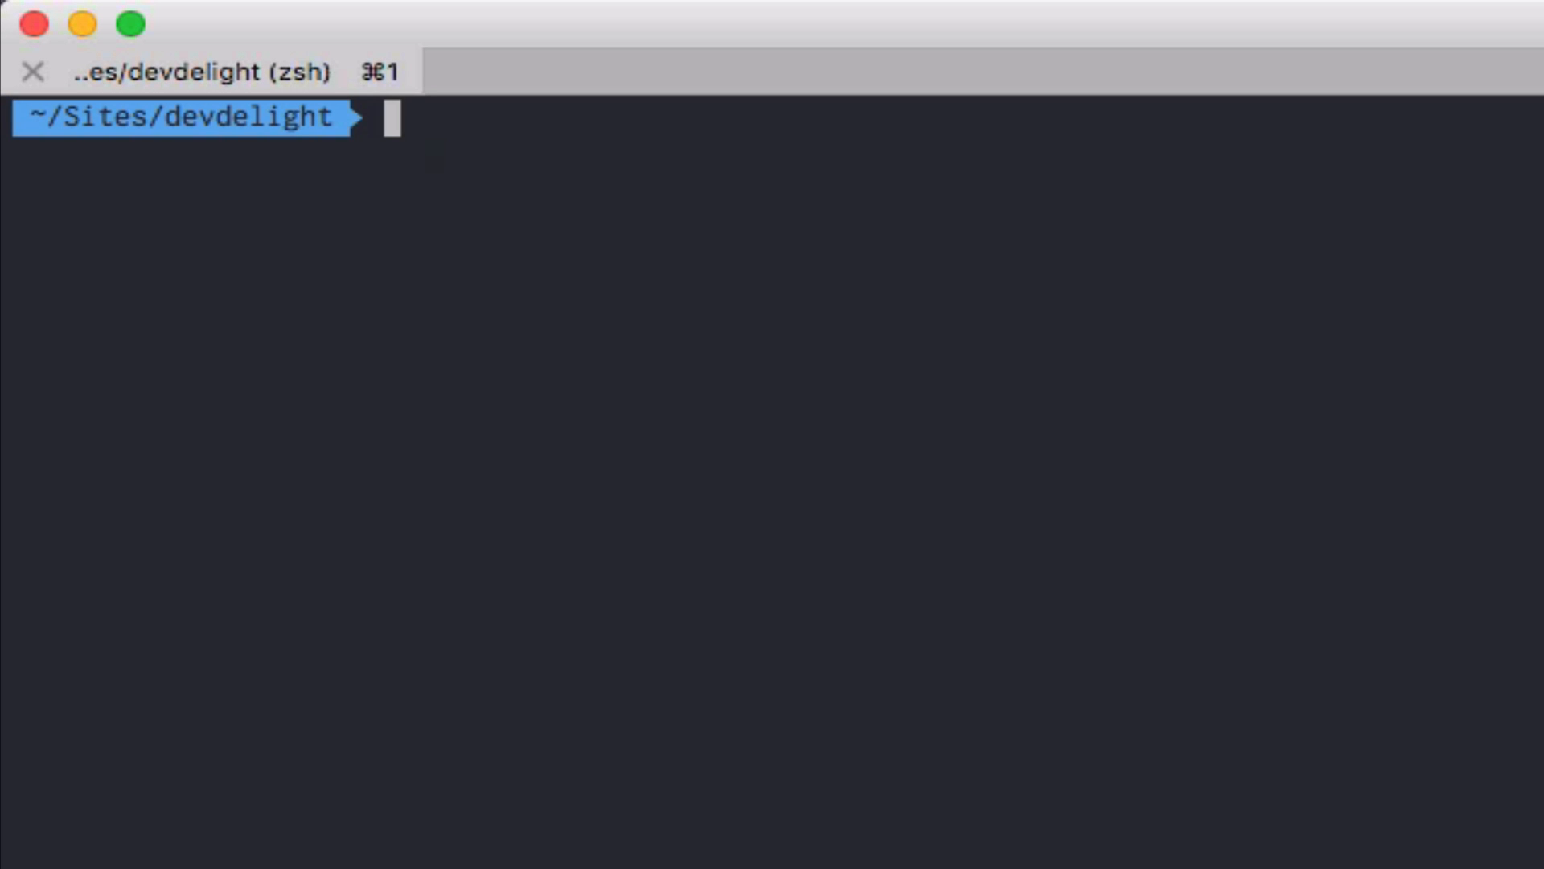
Launch vim on index.html from the ~/Sites/devdelight prompt.
type("vim")
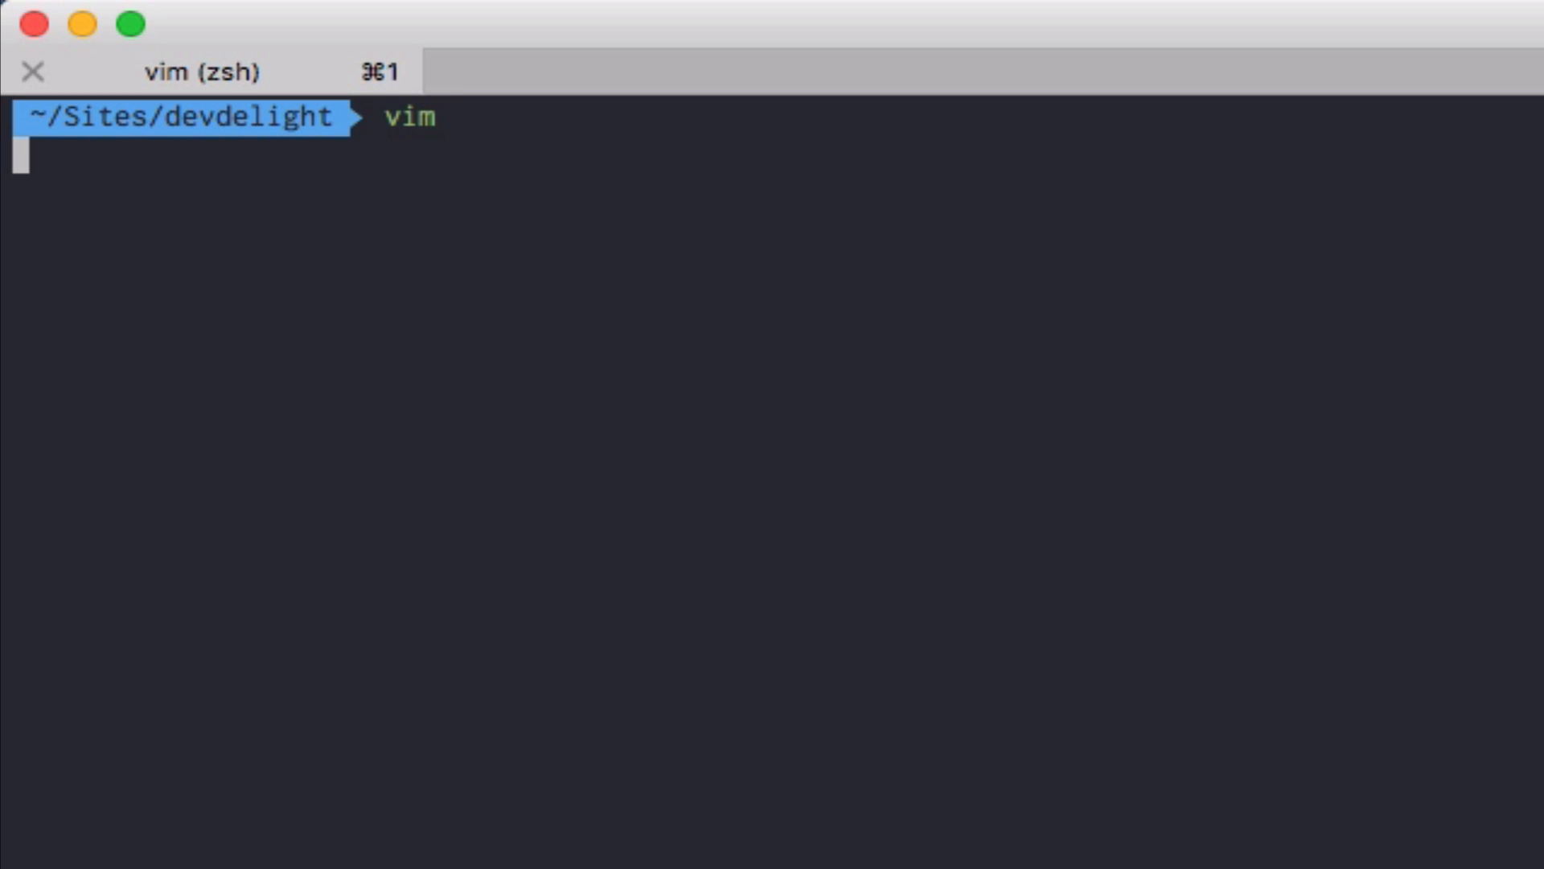
key("enter")
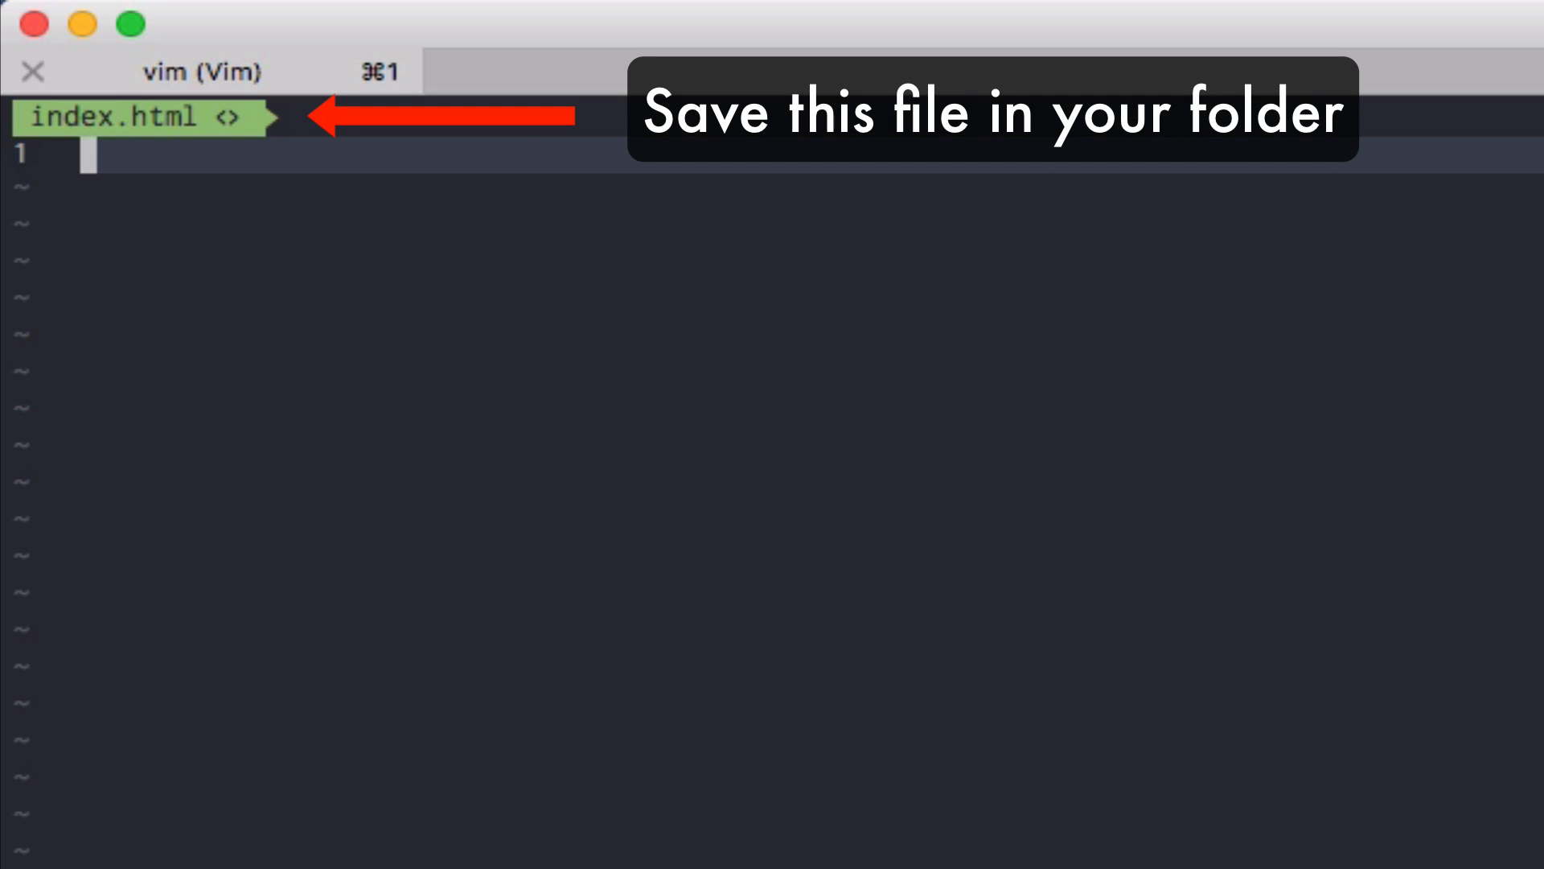
Type <!DOCTYPE html>, the <html> and <body> tags, and a <script> block.
type("<!DOCTYPE html>")
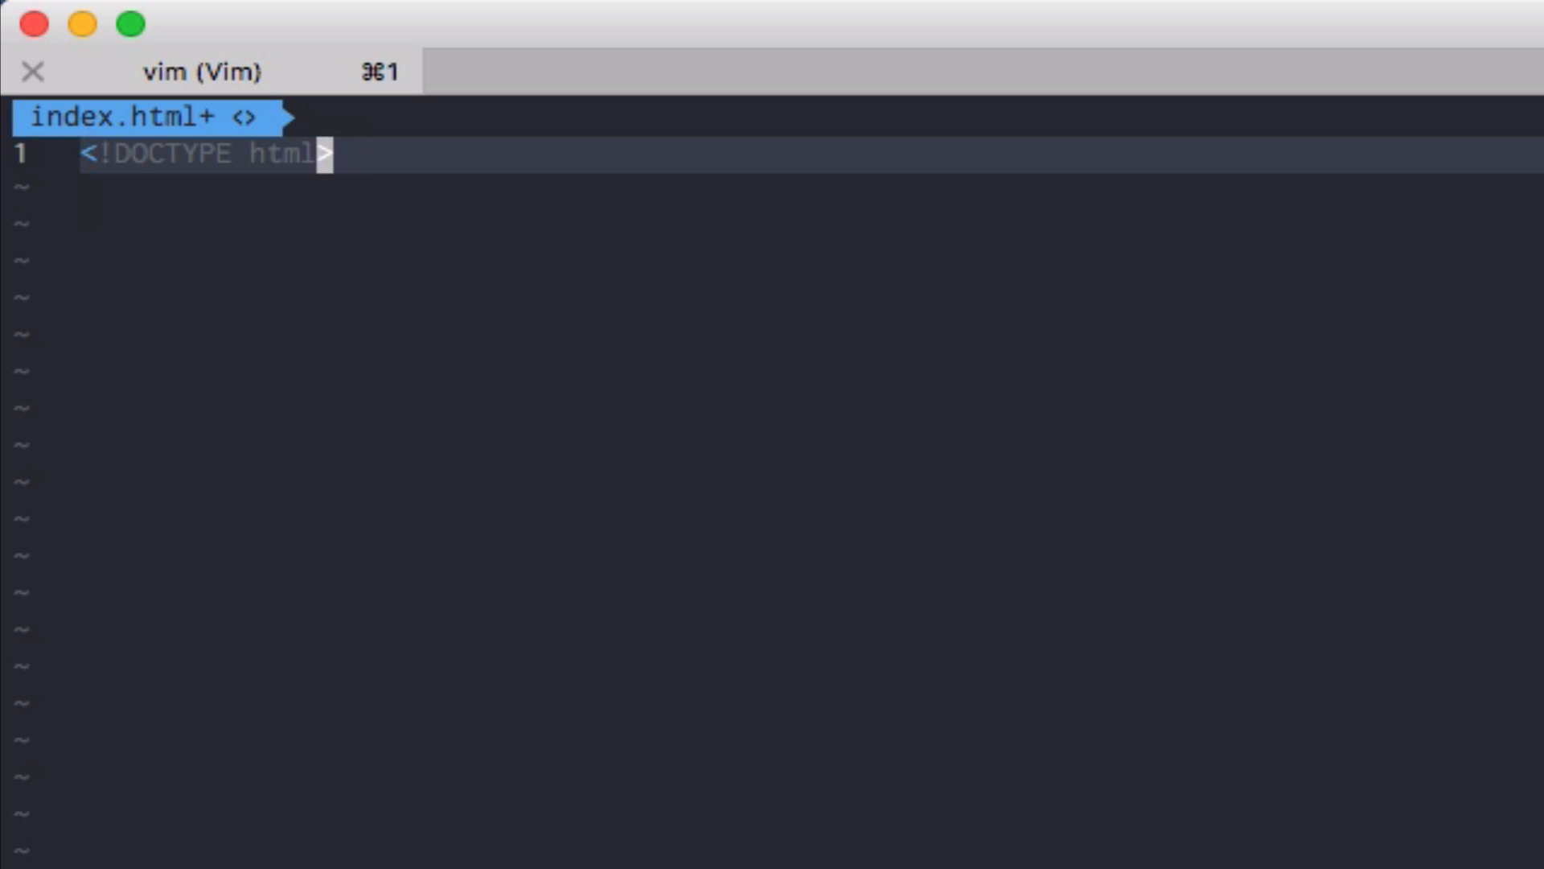
type("<html>")
type("<body>")
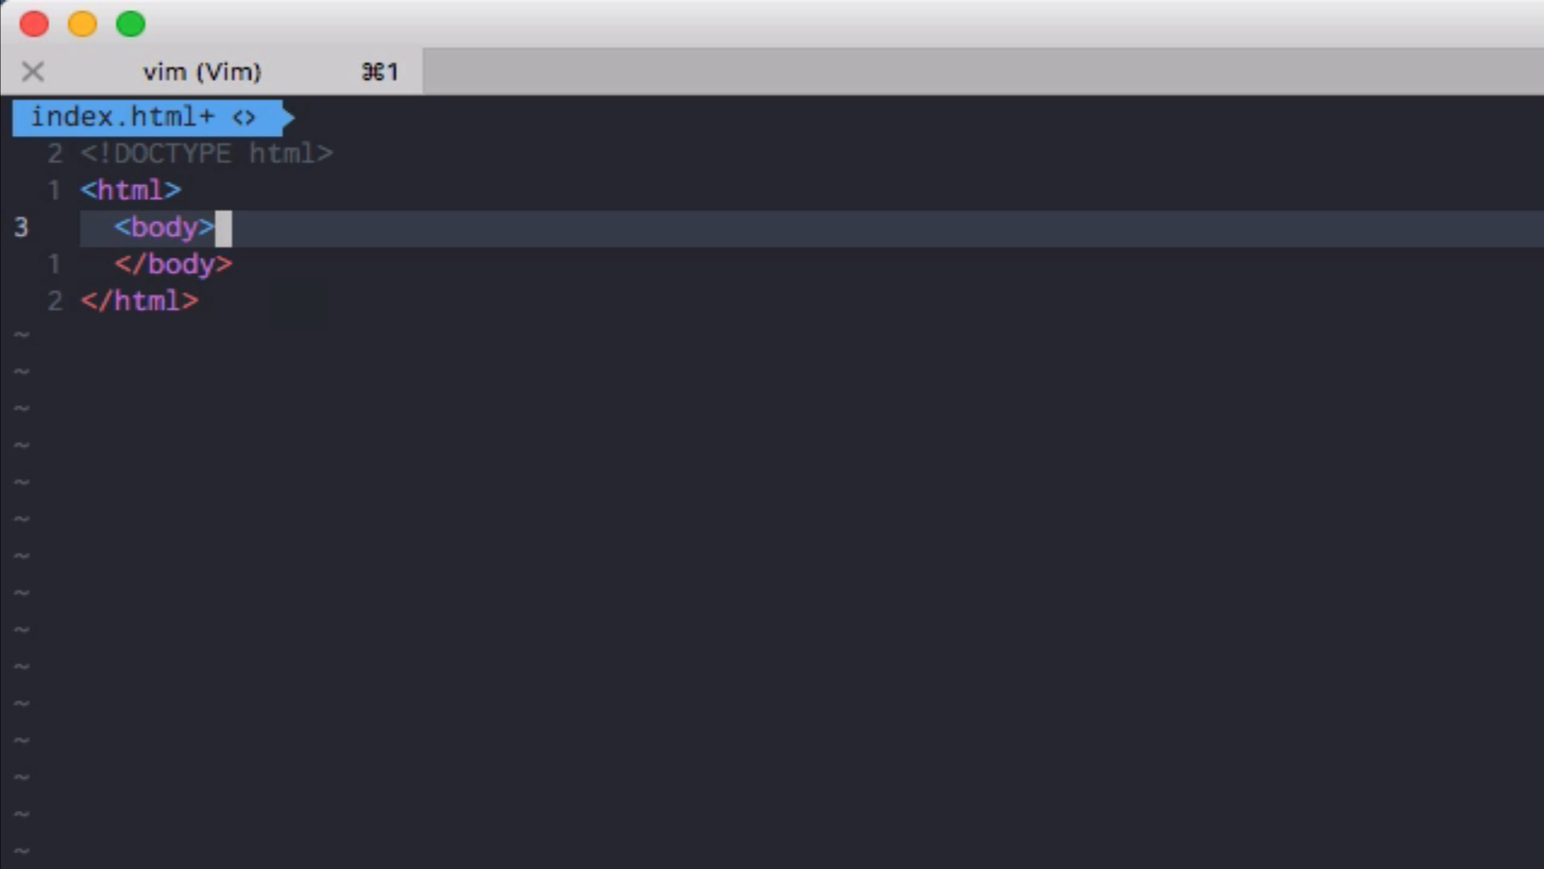
type("<script>")
type("alert(")
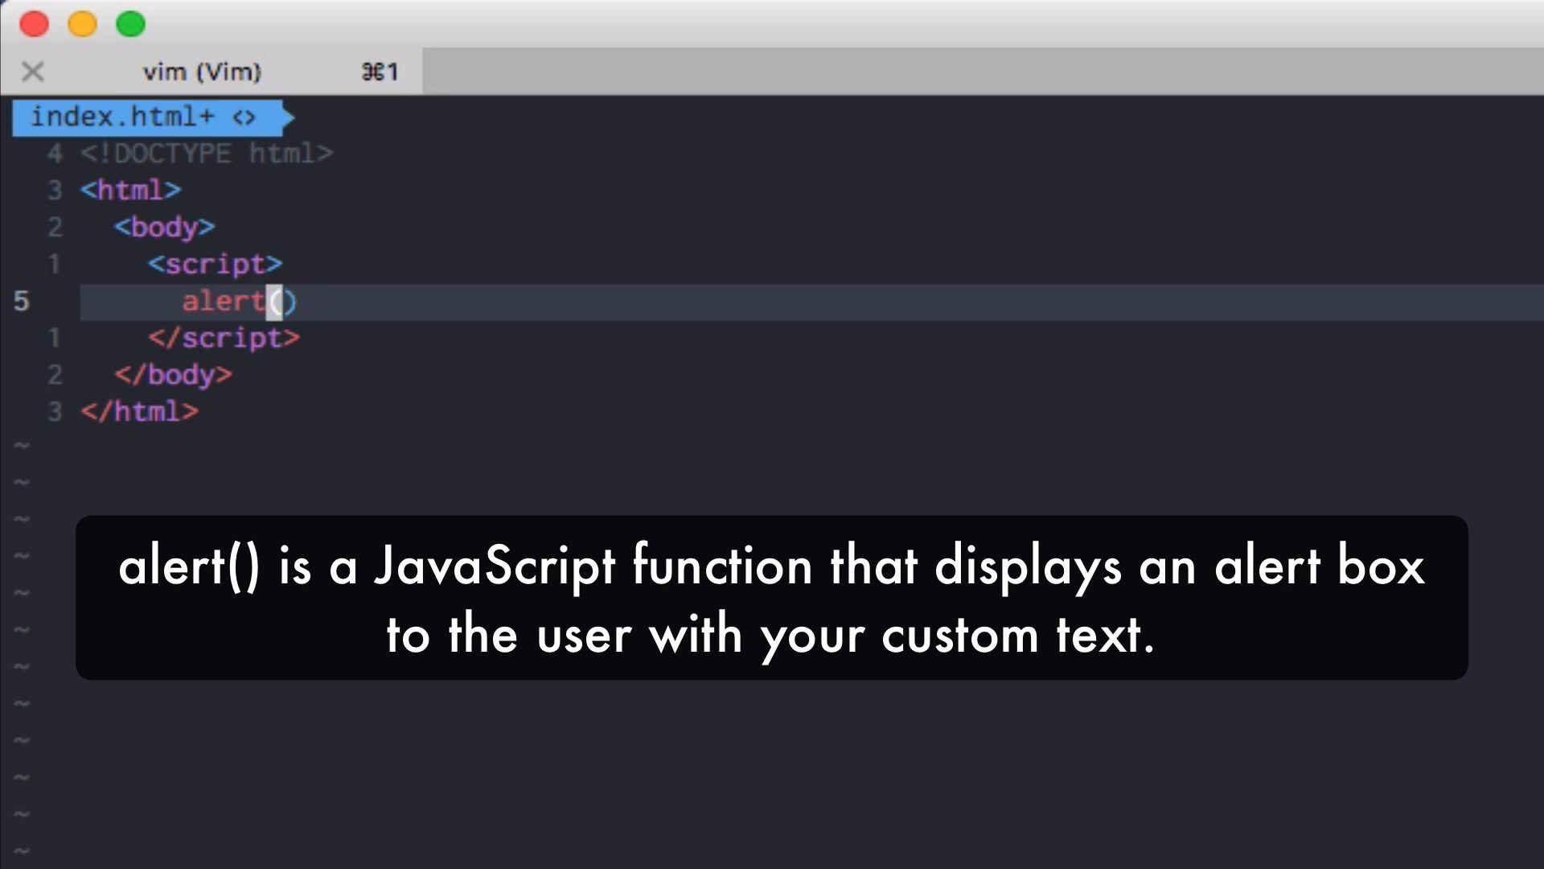
Write alert('Major Concept ALERT!'); inside the script block.
type(";")
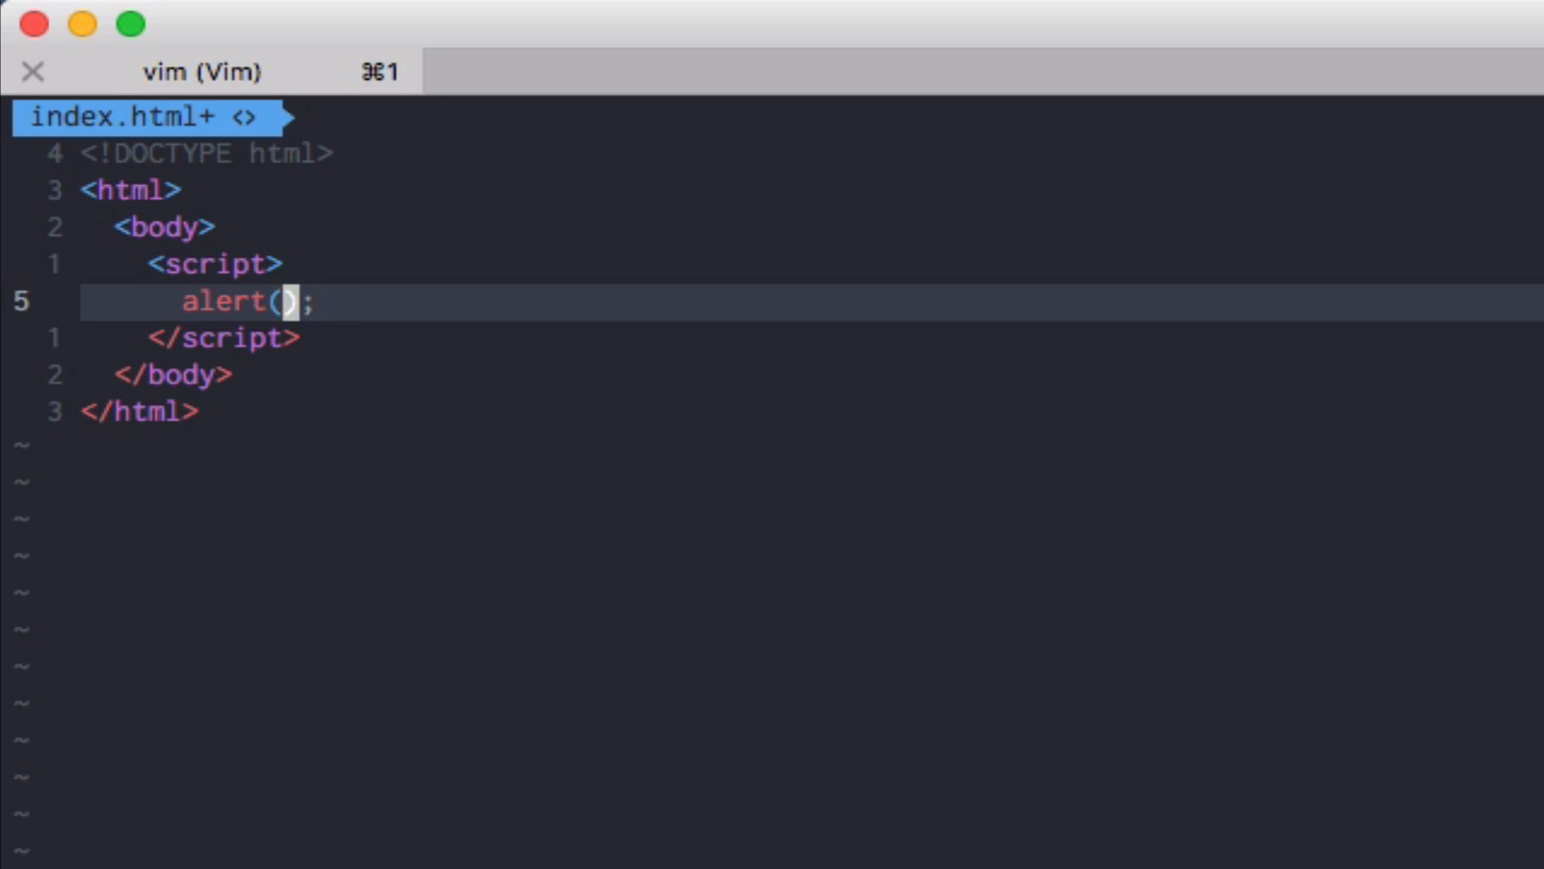
type("'M")
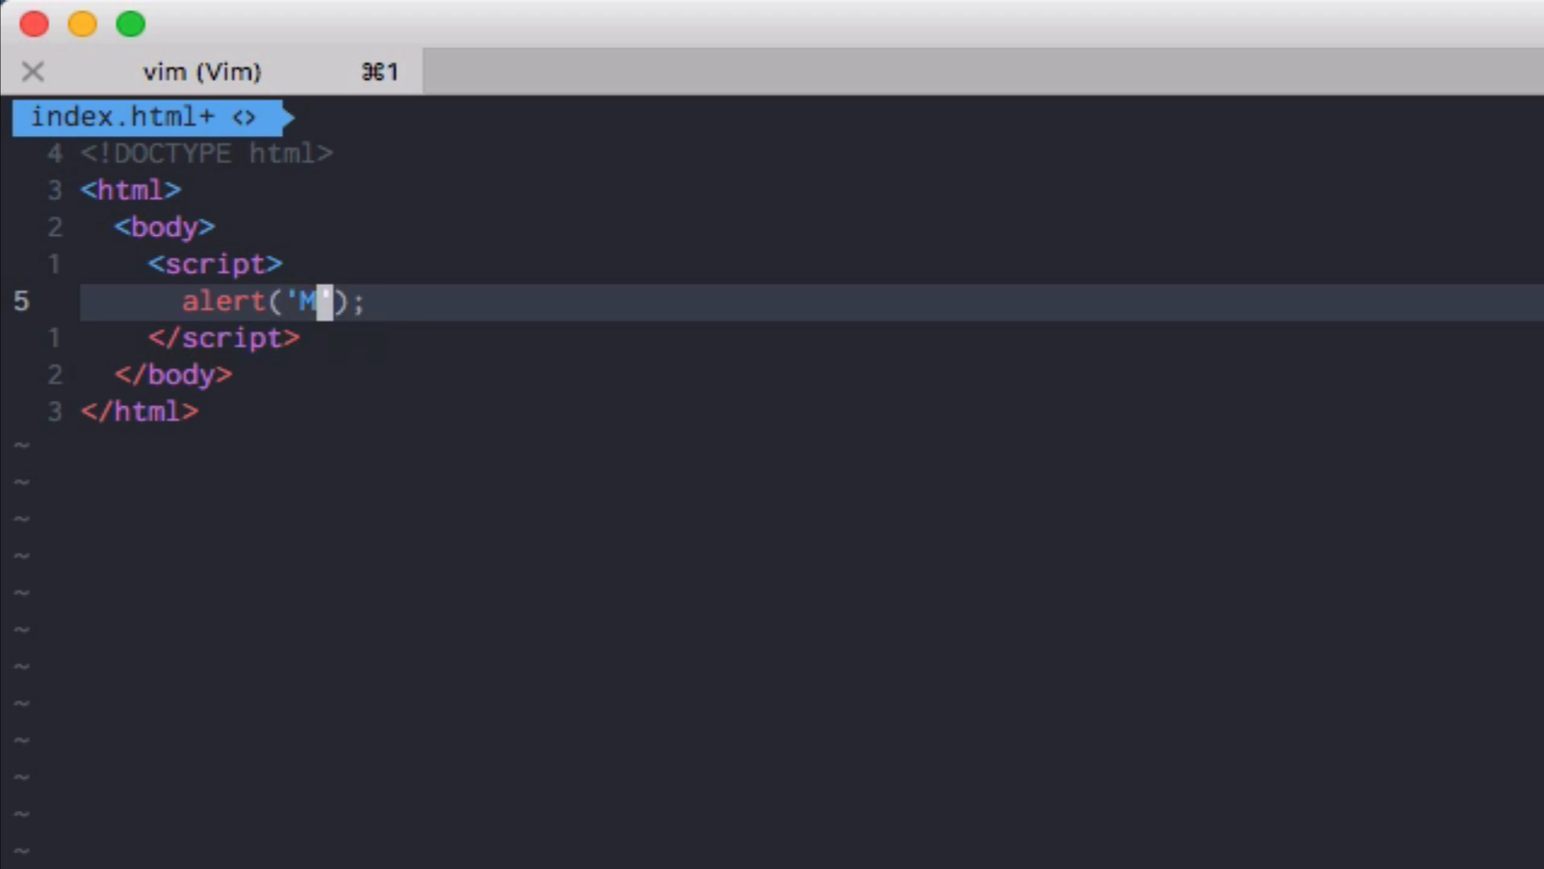
type("ajor Concept AL")
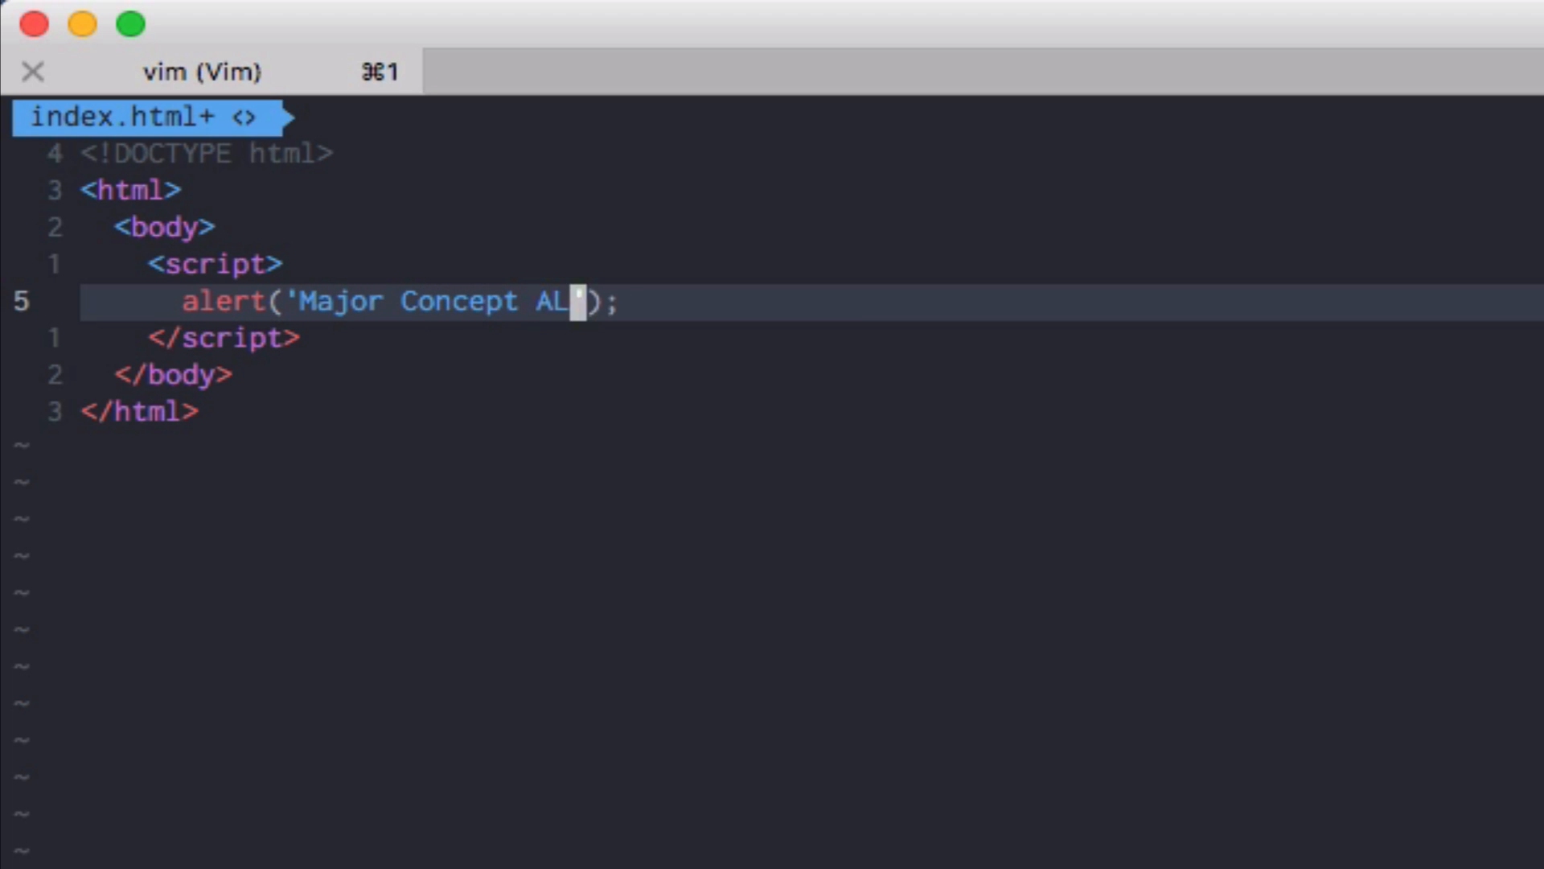
type("ERT!")
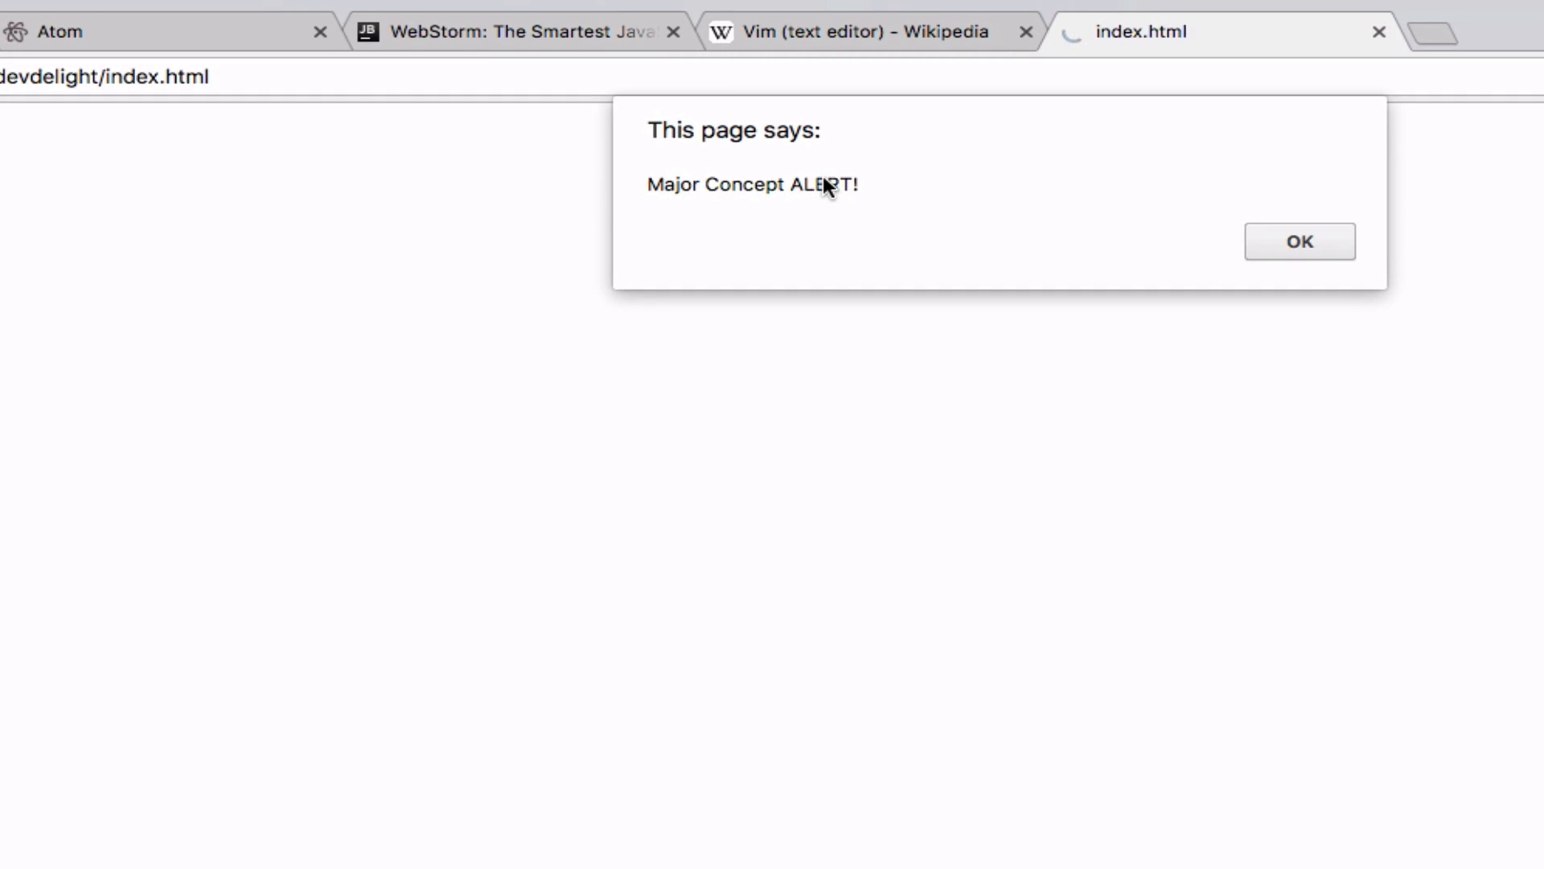
mouse_move(767, 207)
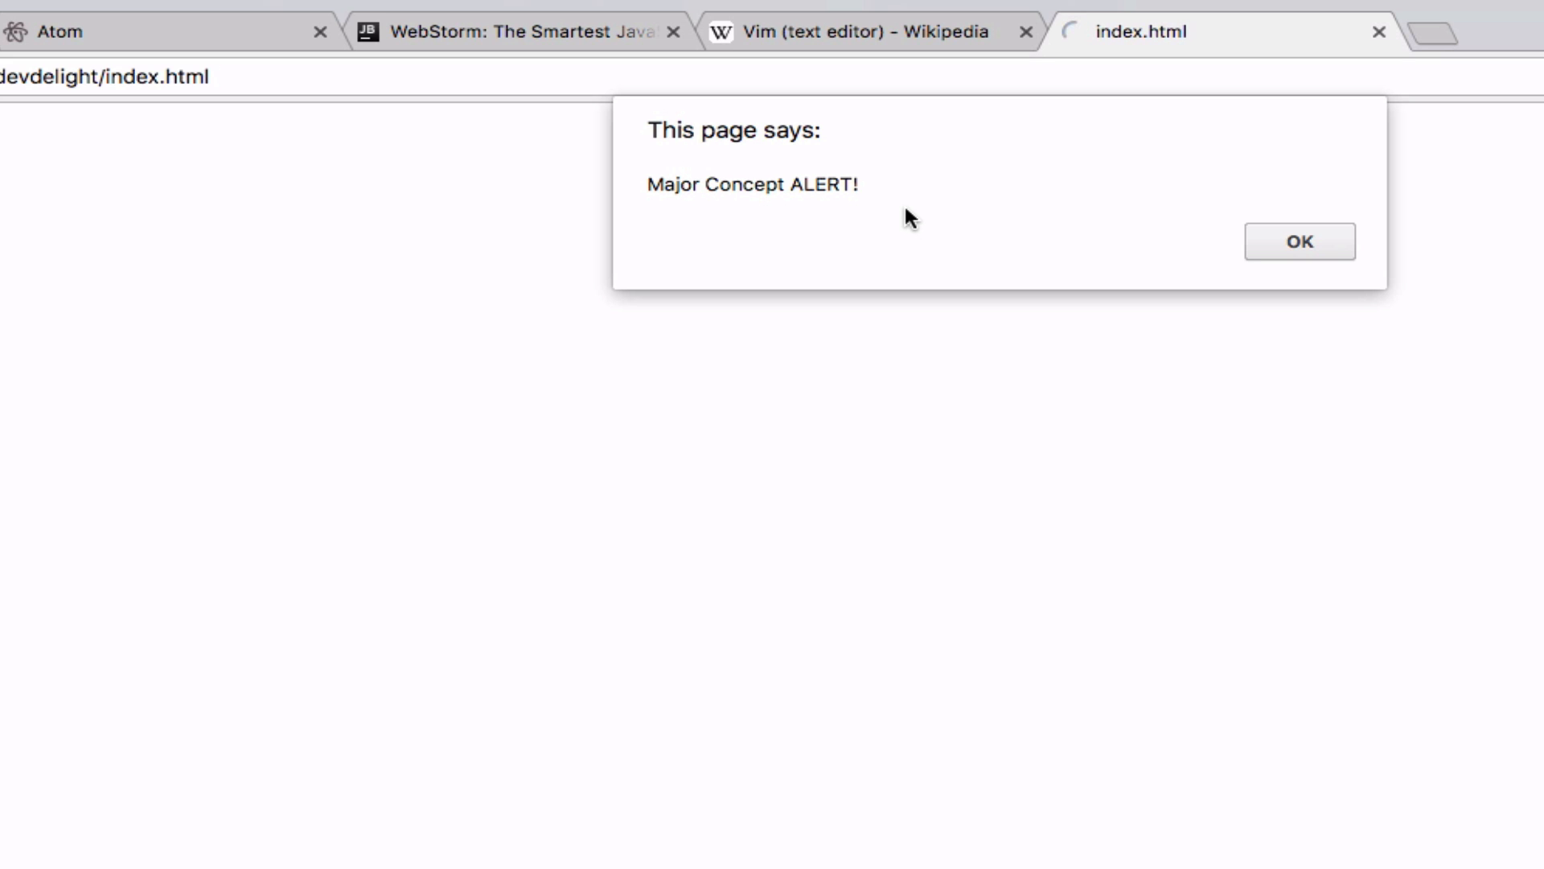
Dismiss the 'Major Concept ALERT!' popup in Chrome with OK.
left_click(1299, 241)
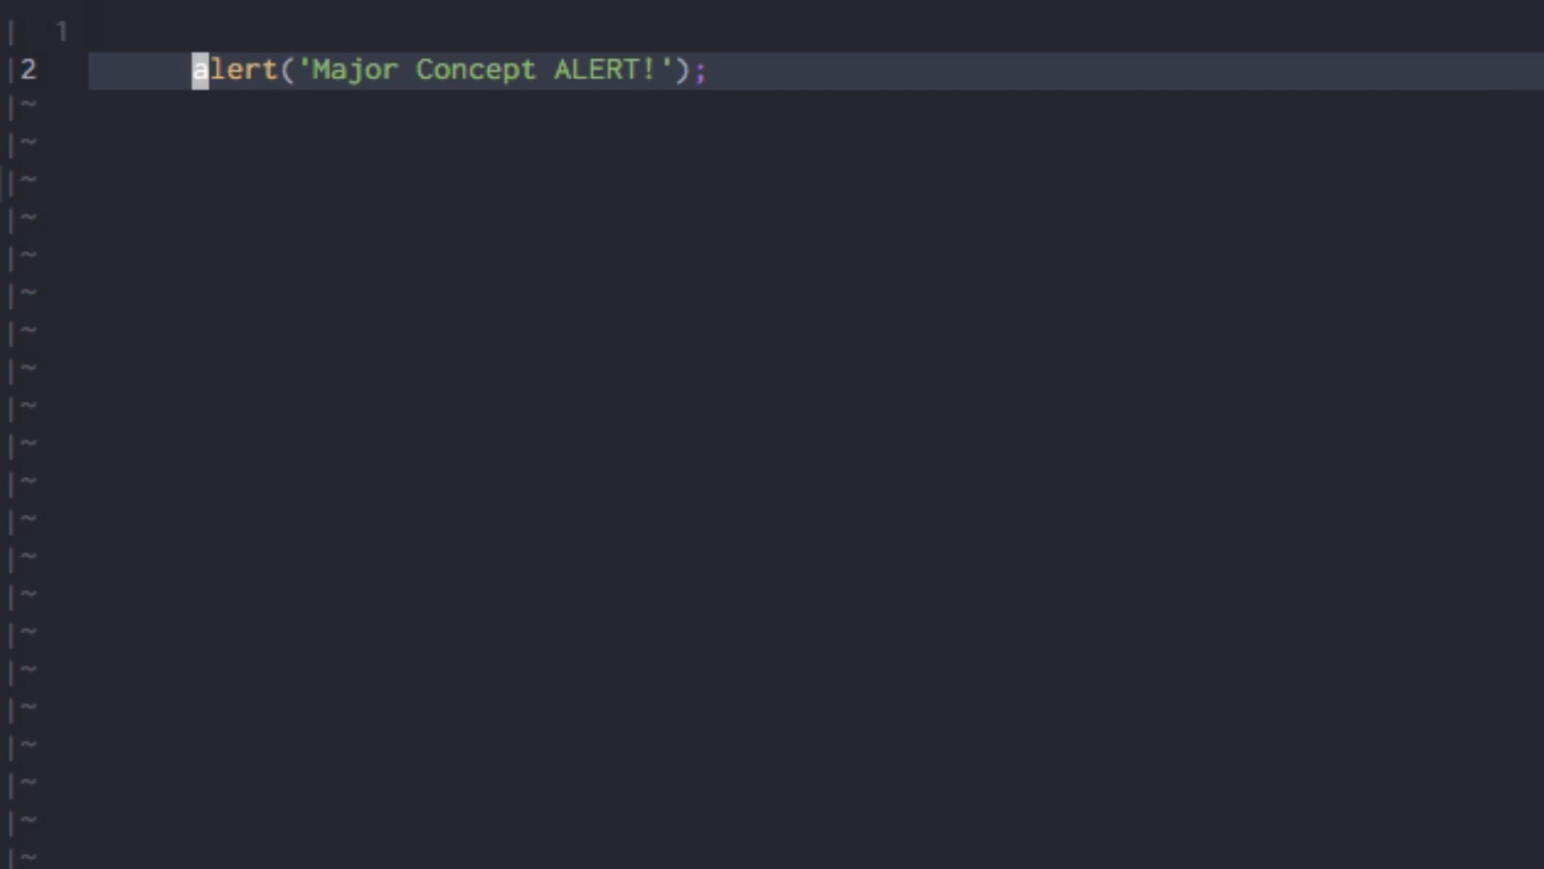
Save after moving the alert line into a new alert.js buffer.
key("ctrl+s")
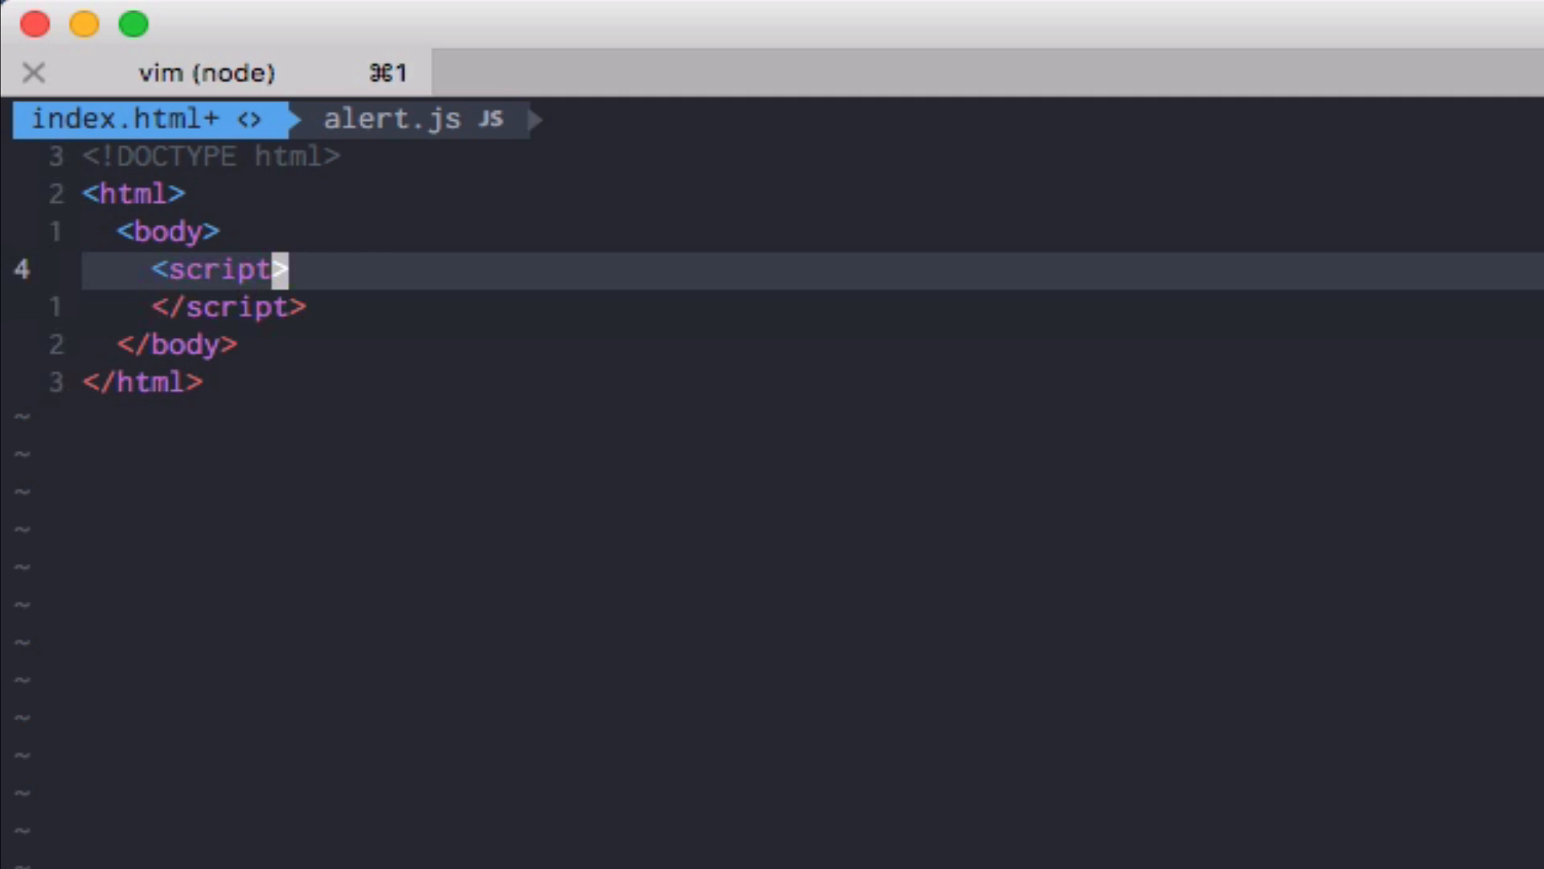
Add src="alert.js" to the opening <script> tag in index.html.
type("src=")
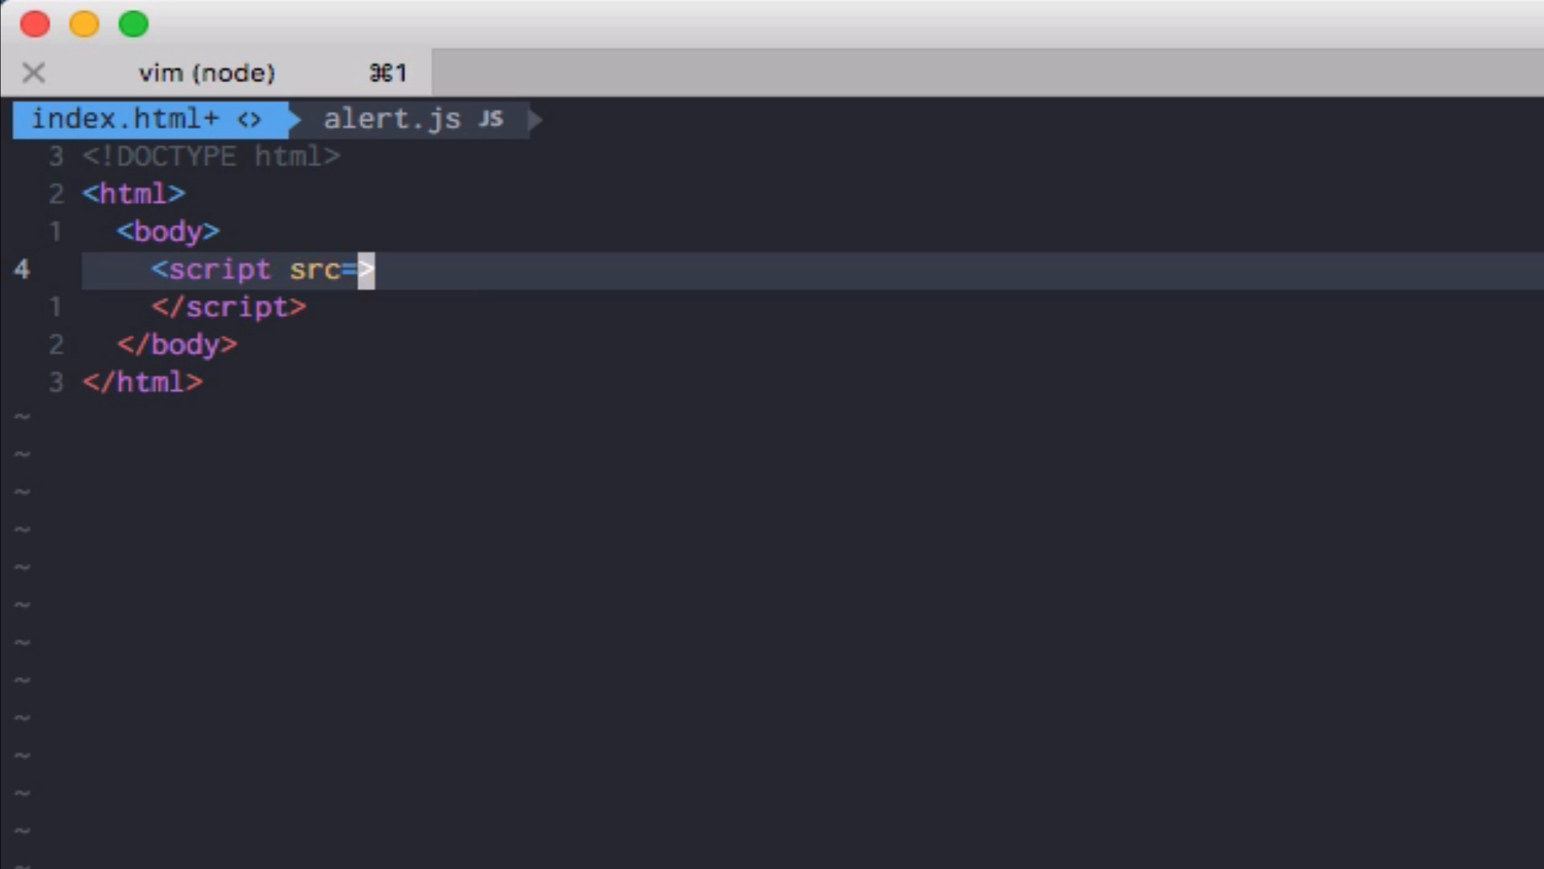
type("\"")
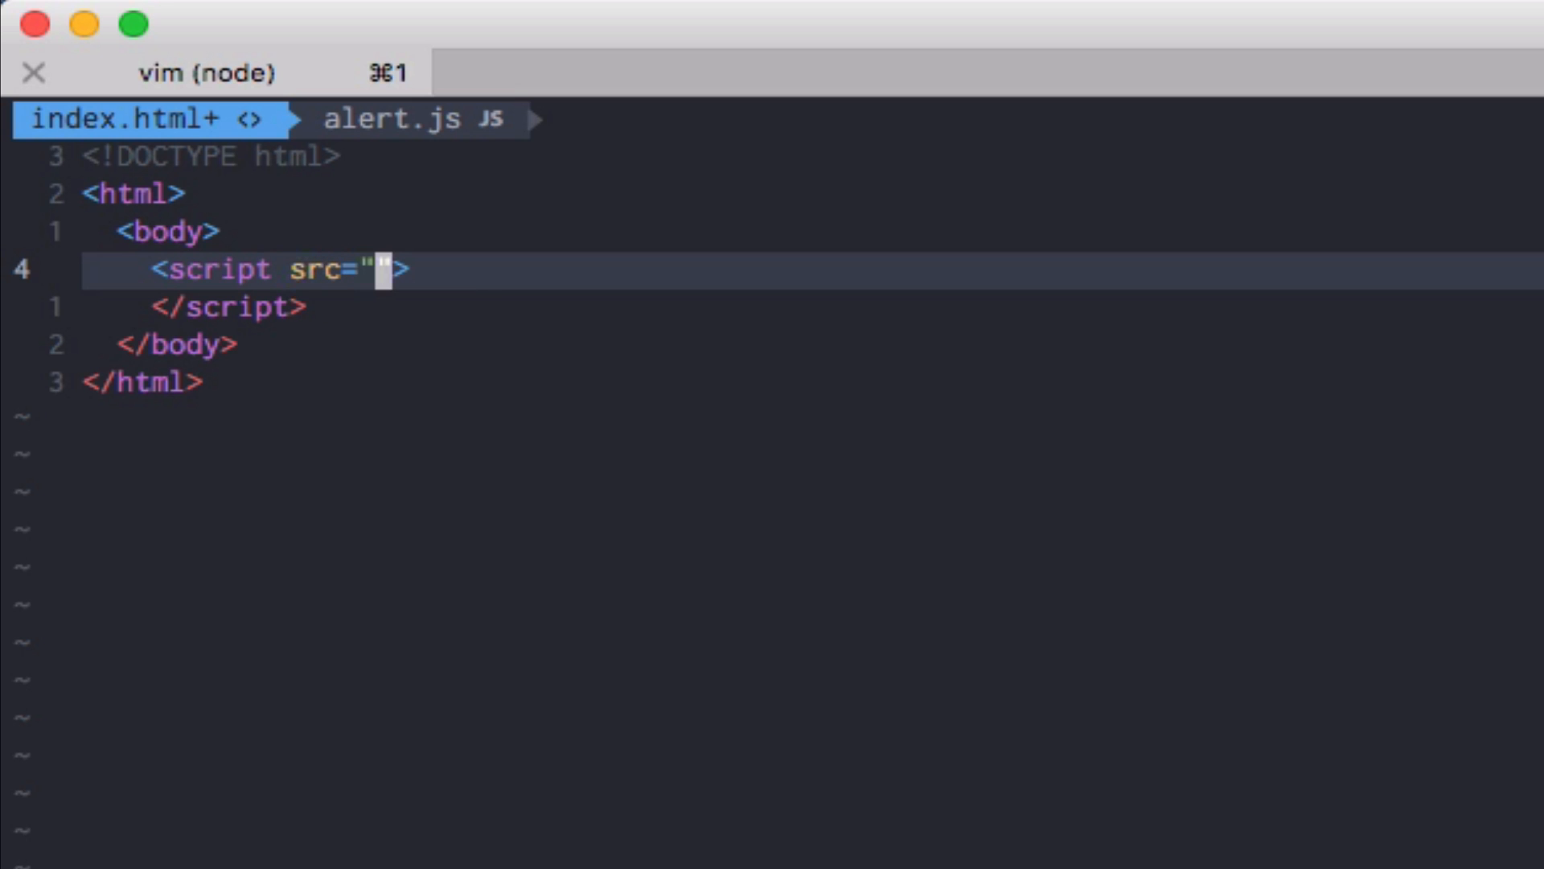
type("alert.")
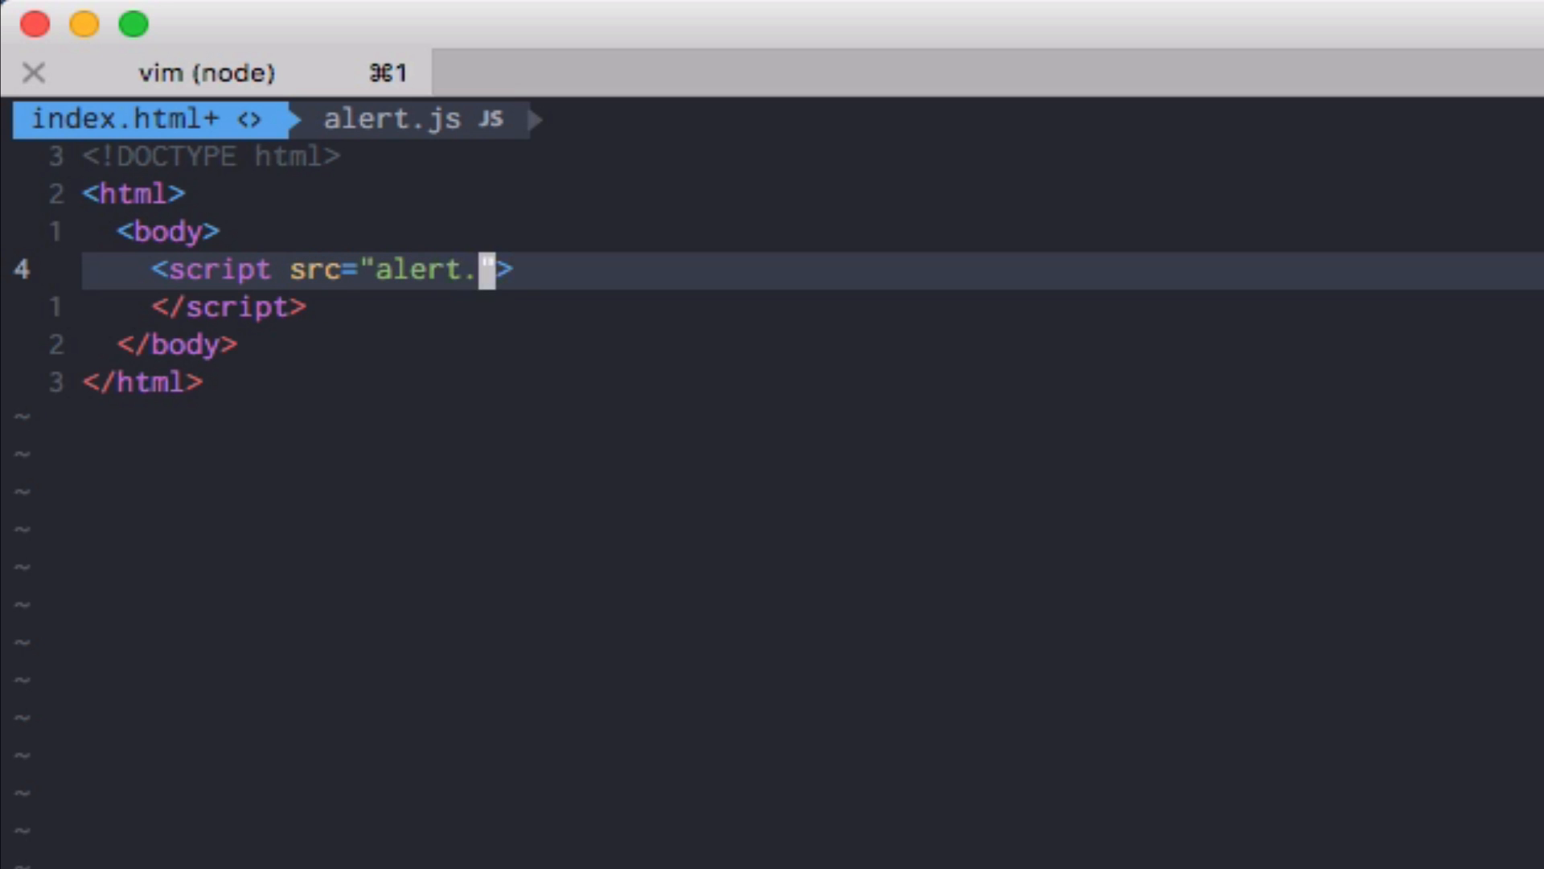
type("js")
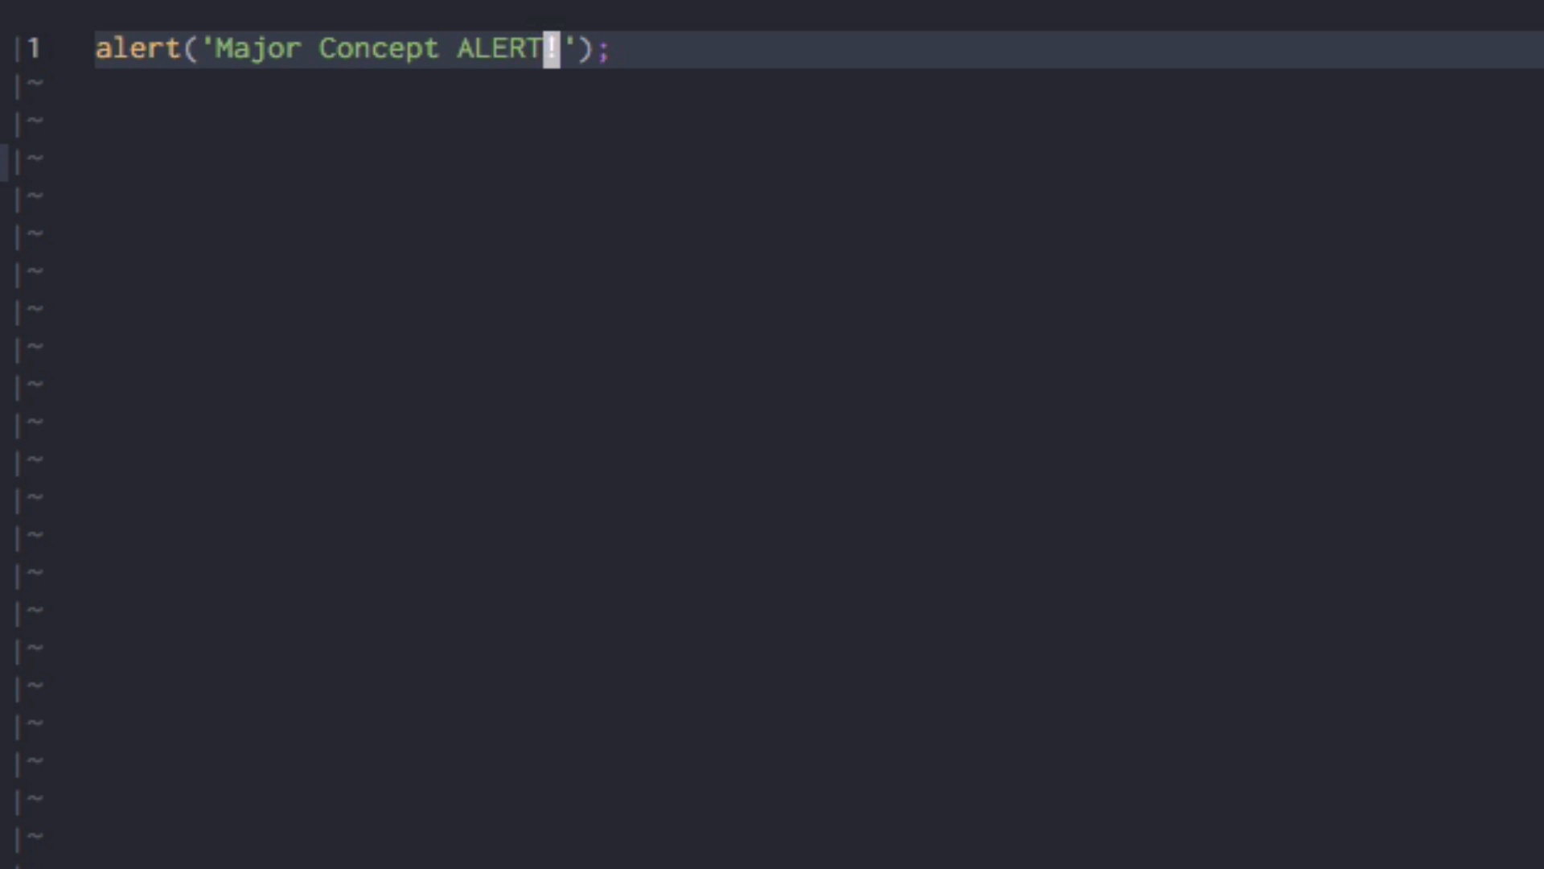
Add exclamation marks so alert.js reads 'Major Concept ALERT!!!!'.
type("!!!")
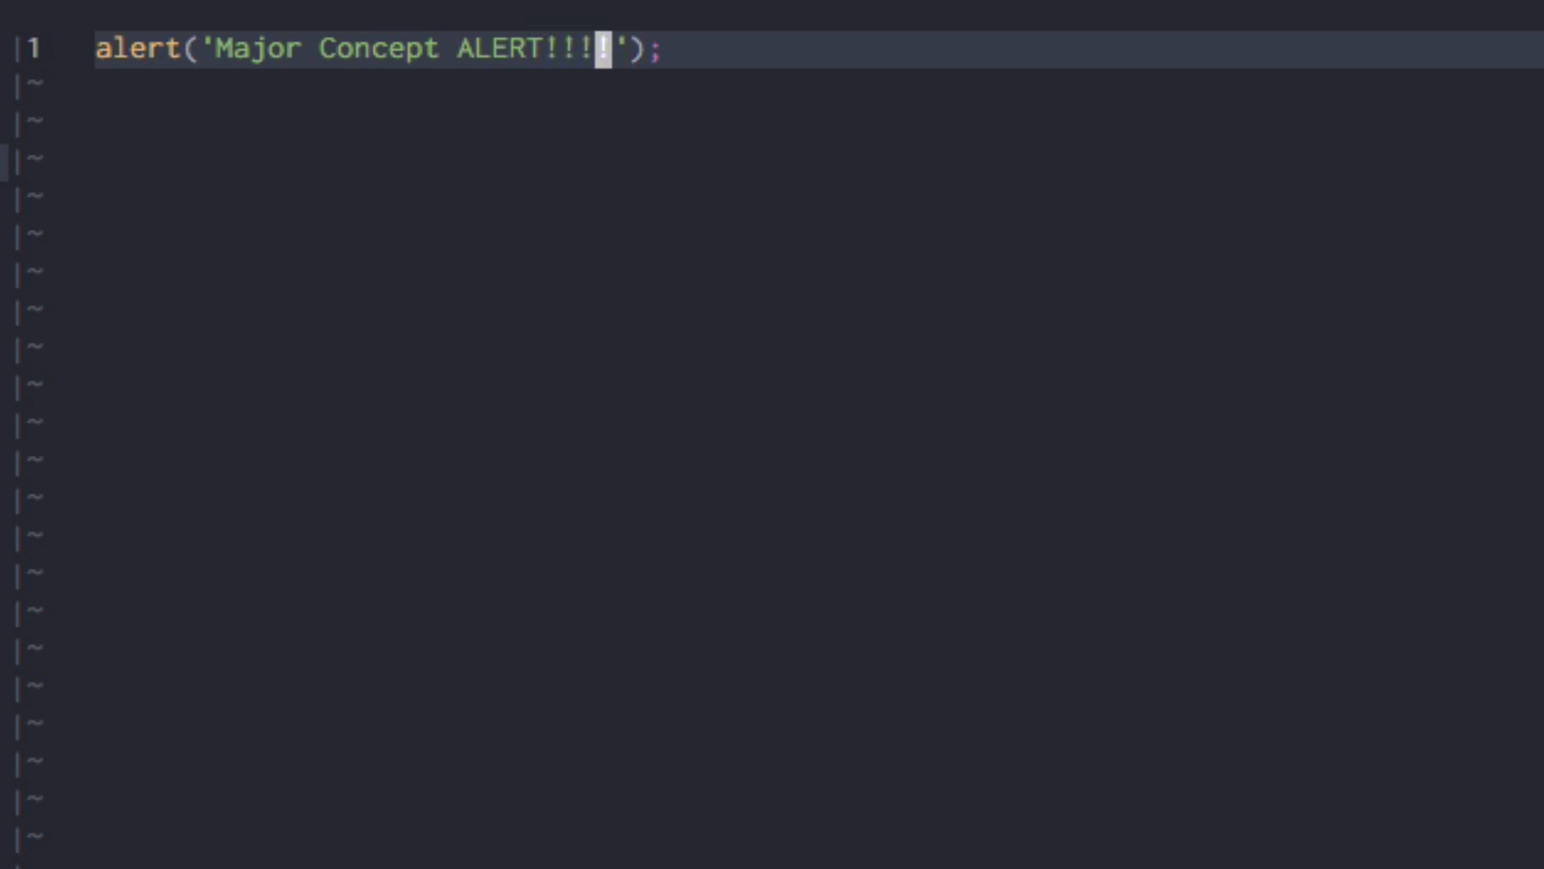
type("!")
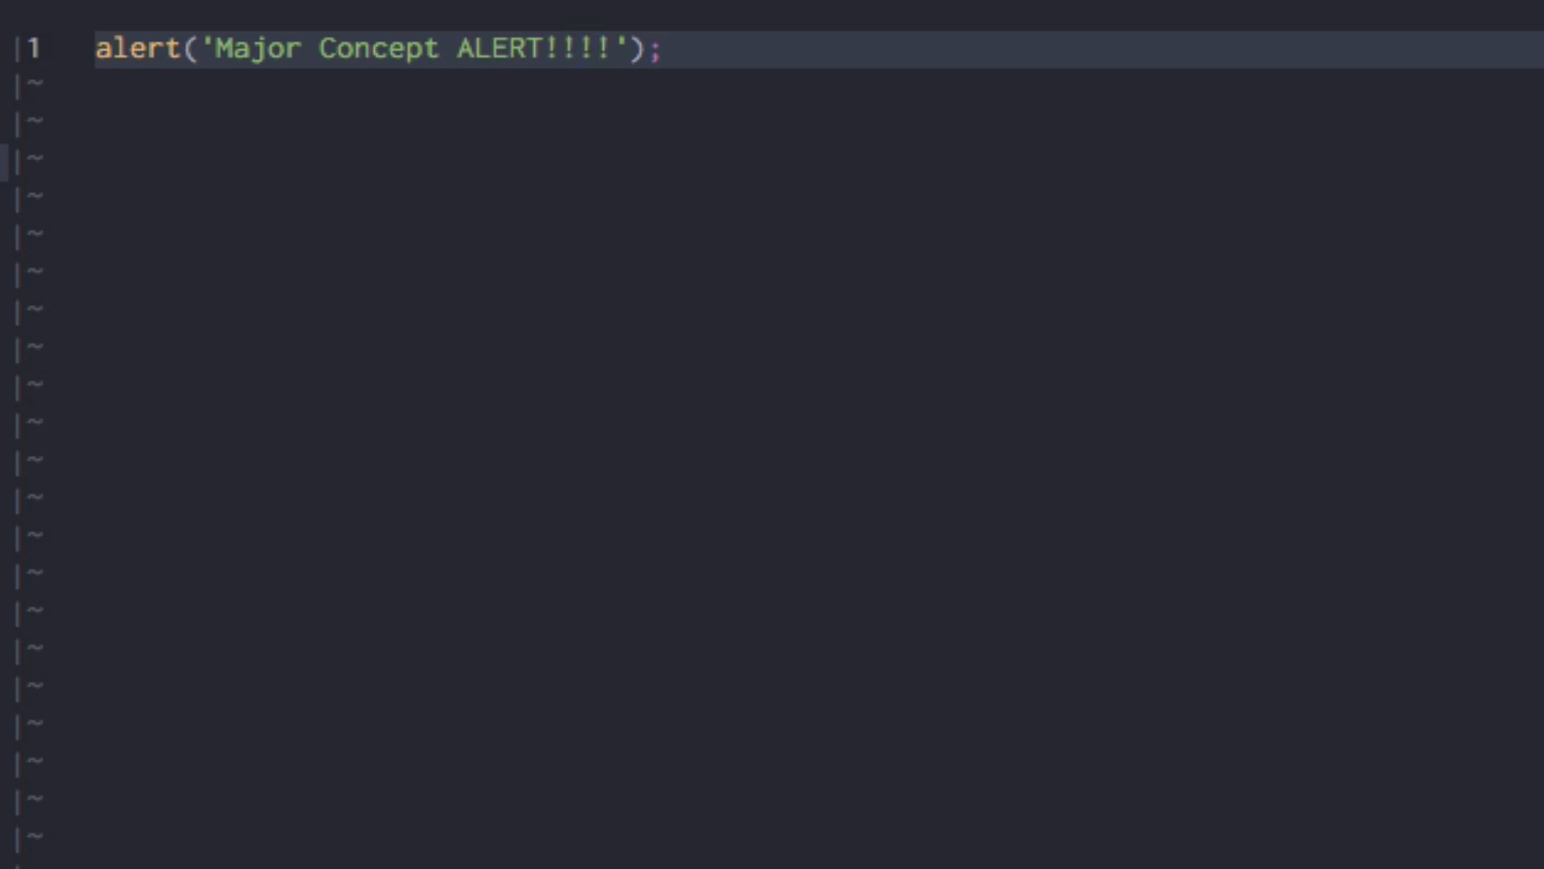